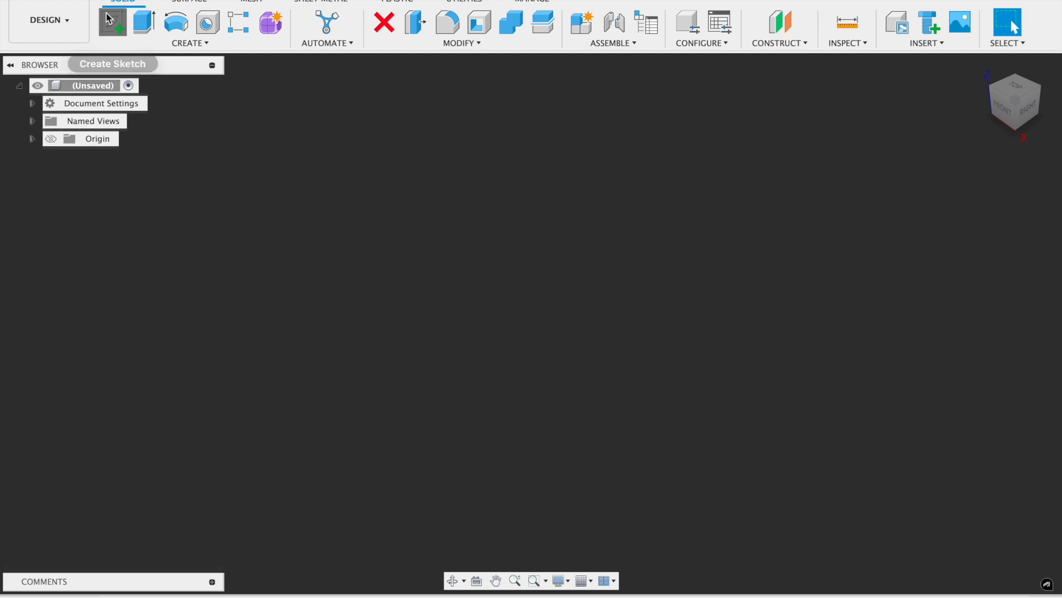
Sketch a Ø100 mm circle on the top plane with a Ø5 mm circle on its top quadrant.
{"action": "left_click", "coordinate": [112, 22]}
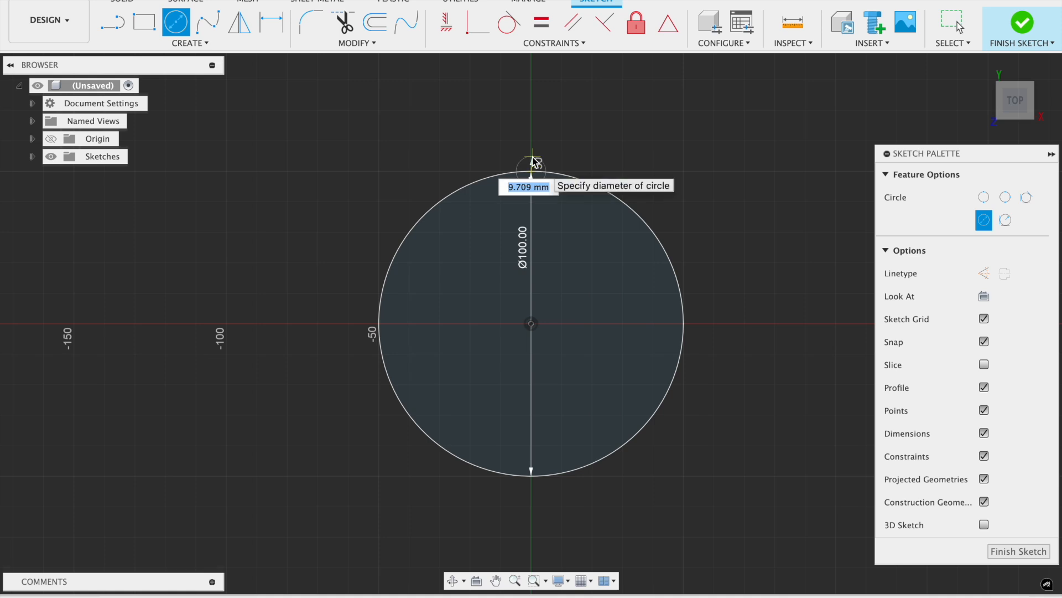
{"action": "type", "text": "3"}
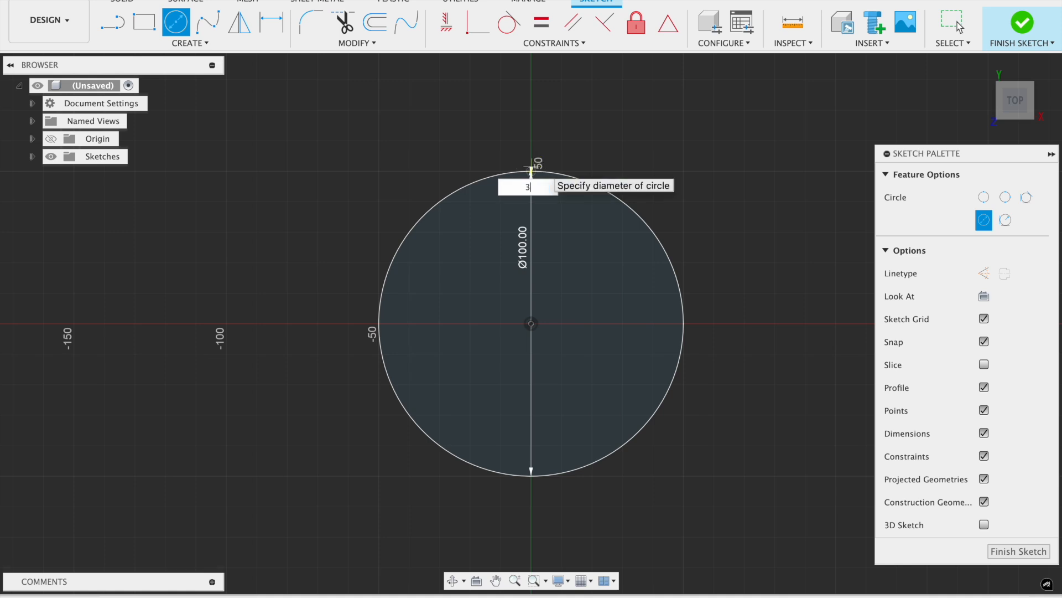
{"action": "type", "text": "4"}
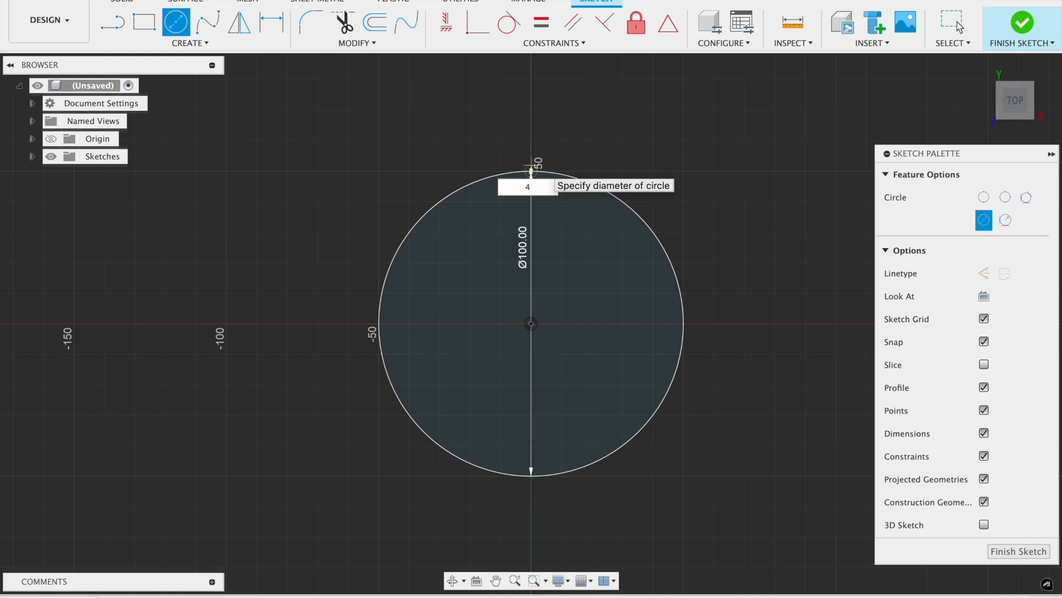
{"action": "type", "text": "5"}
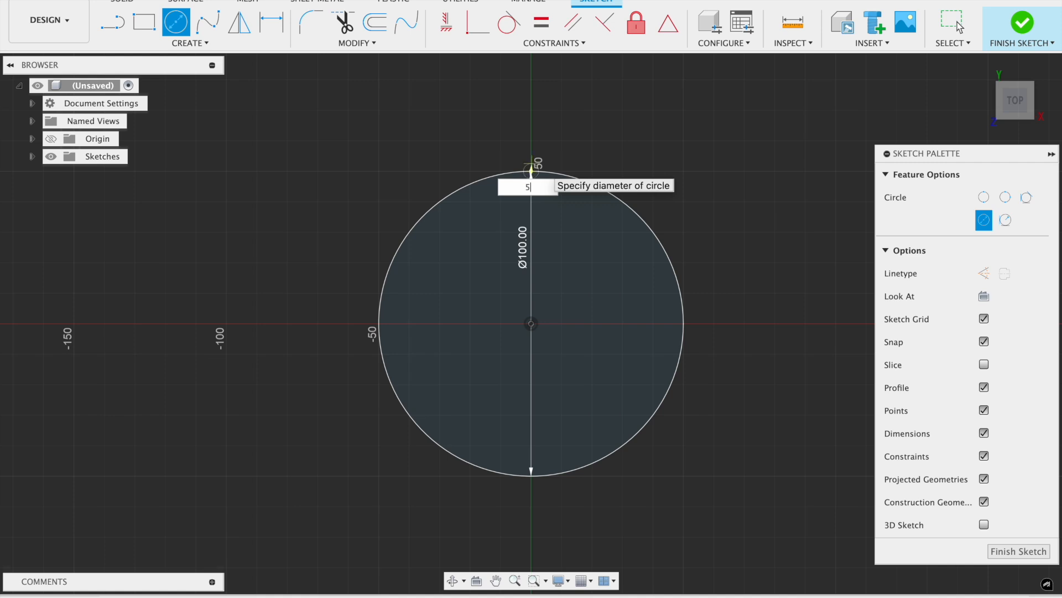
Circular-pattern the 5 mm circle around the big circle's centre, 90 copies.
{"action": "left_click", "coordinate": [189, 43]}
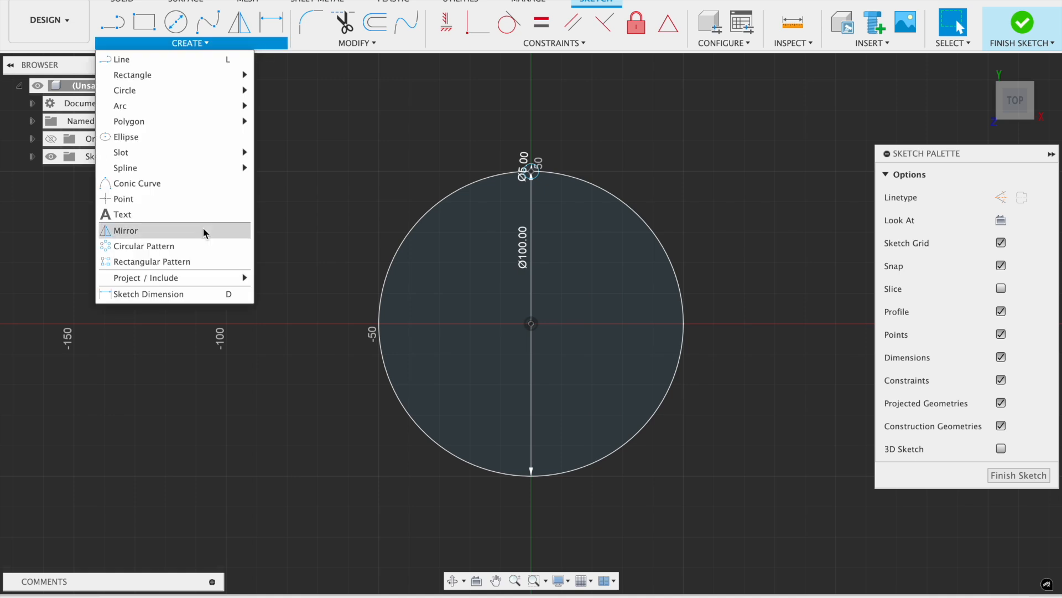
{"action": "left_click", "coordinate": [142, 245]}
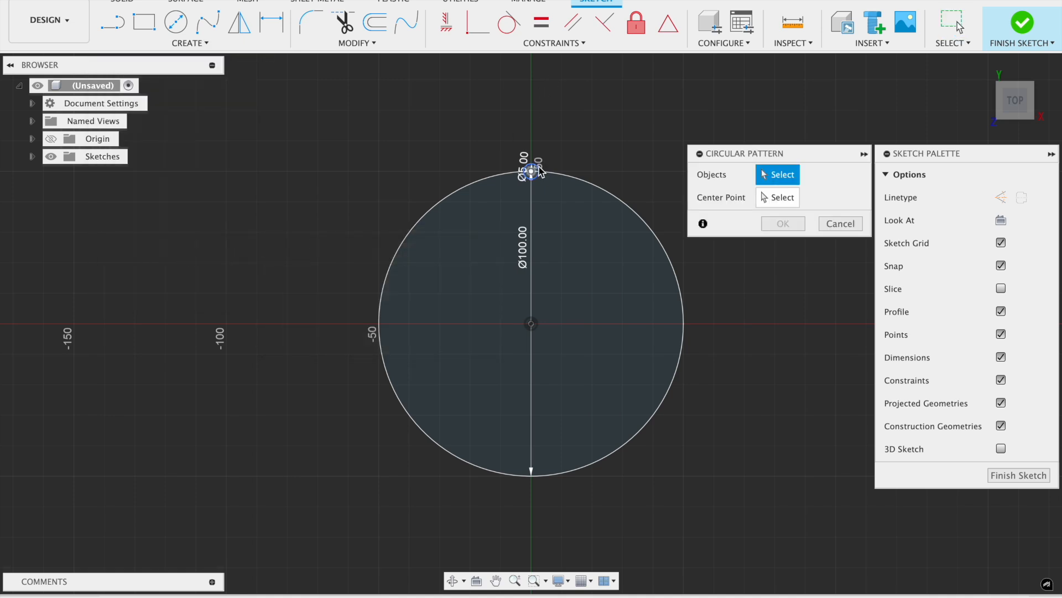
{"action": "left_click", "coordinate": [532, 169]}
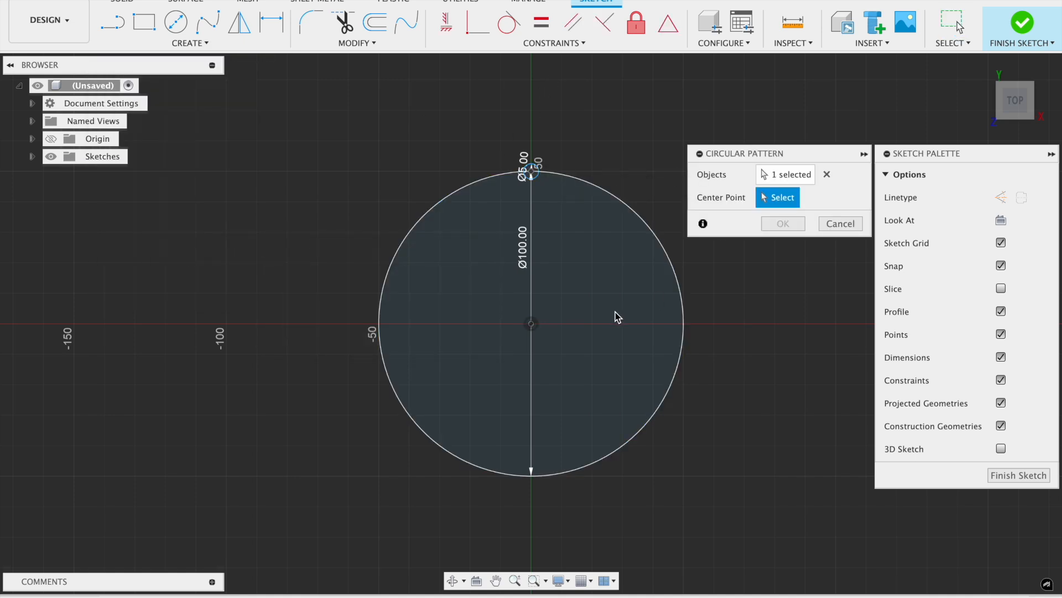
{"action": "left_click", "coordinate": [532, 323]}
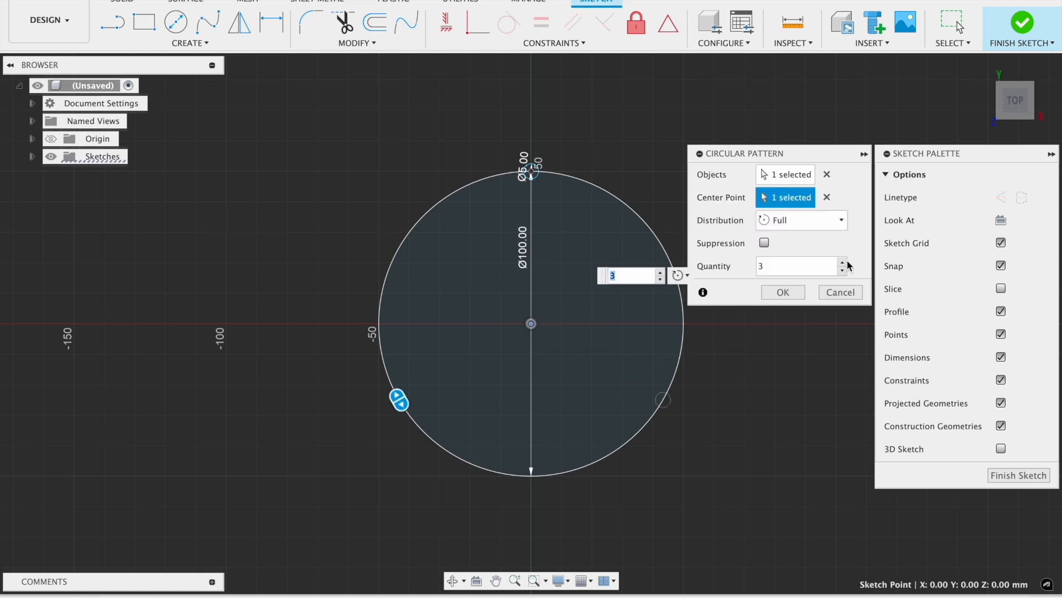
{"action": "type", "text": "7"}
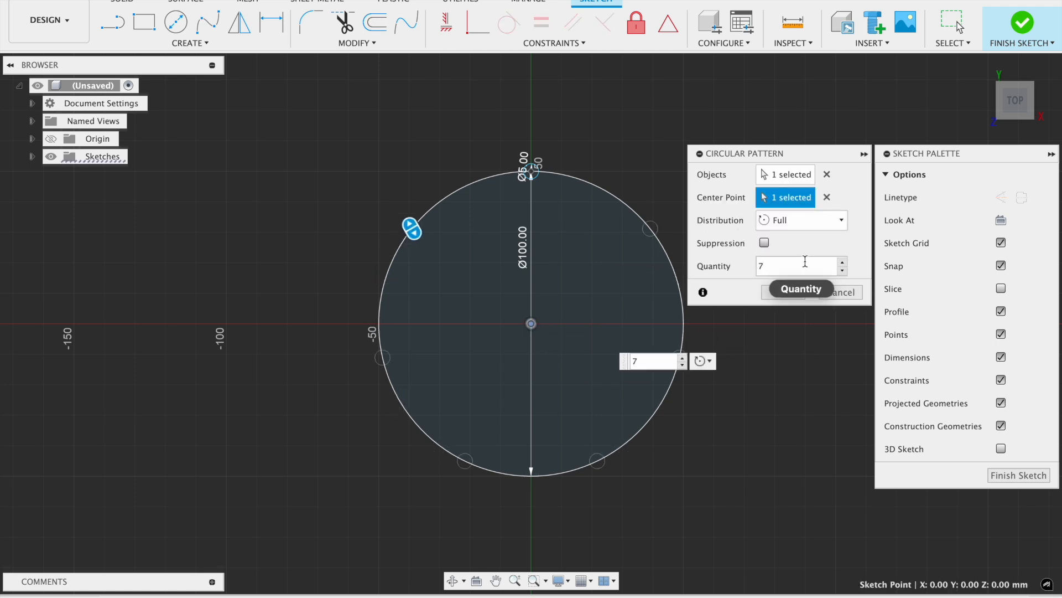
{"action": "type", "text": "10"}
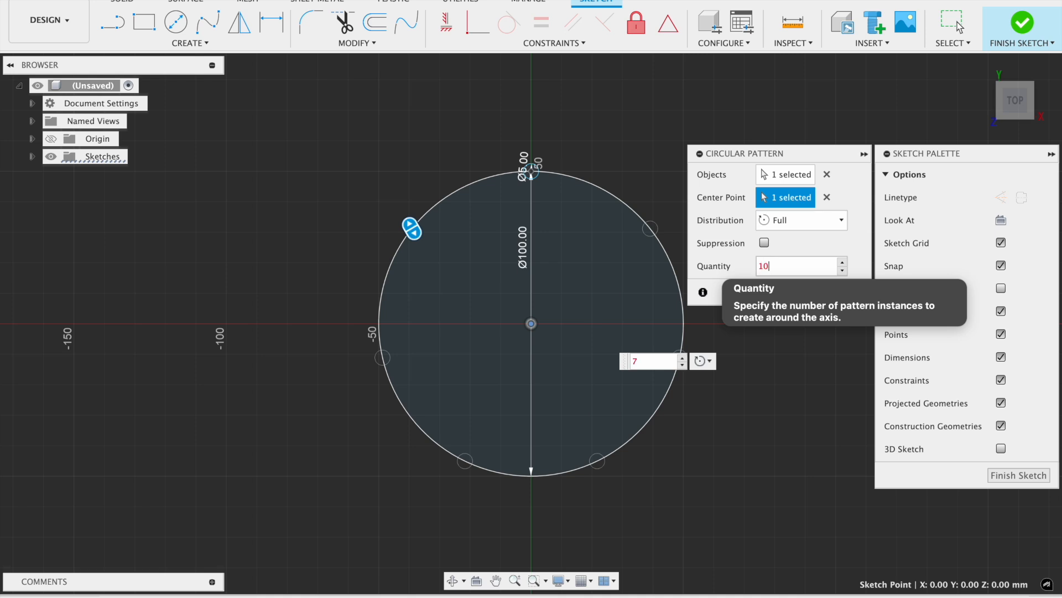
{"action": "type", "text": "100"}
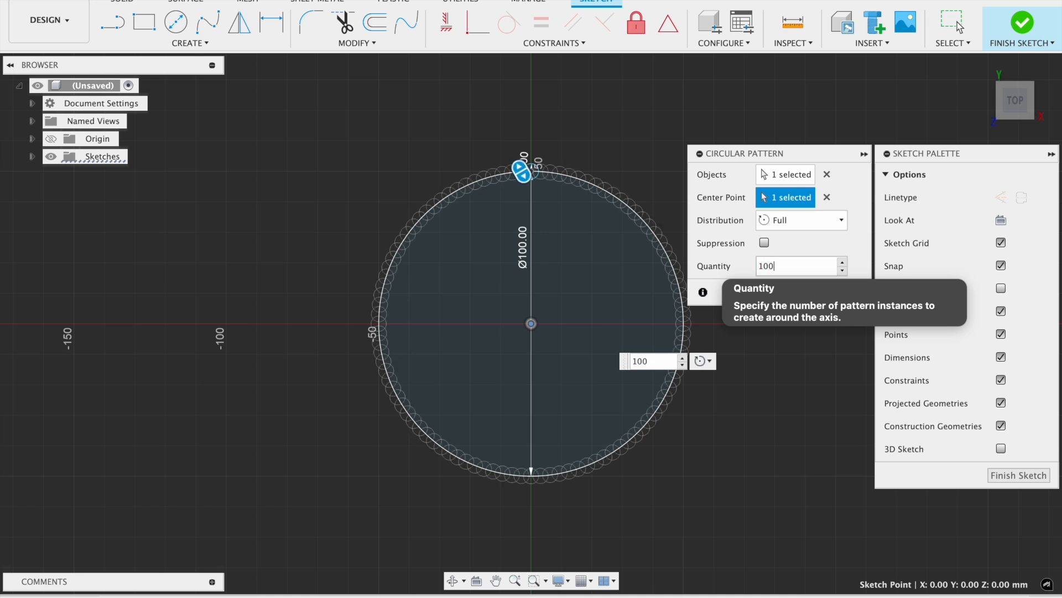
{"action": "type", "text": "9"}
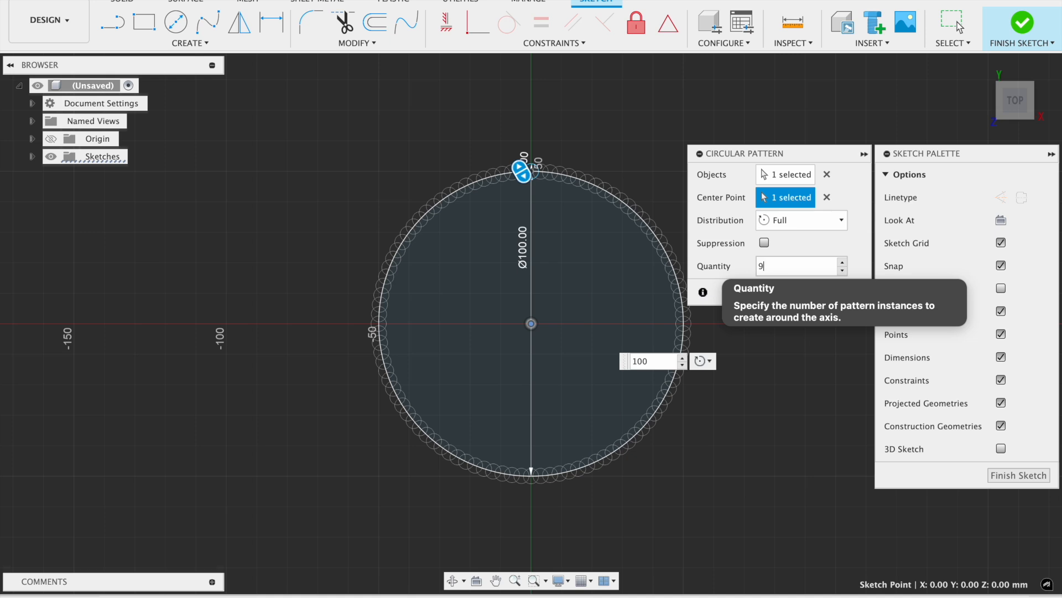
{"action": "type", "text": "0"}
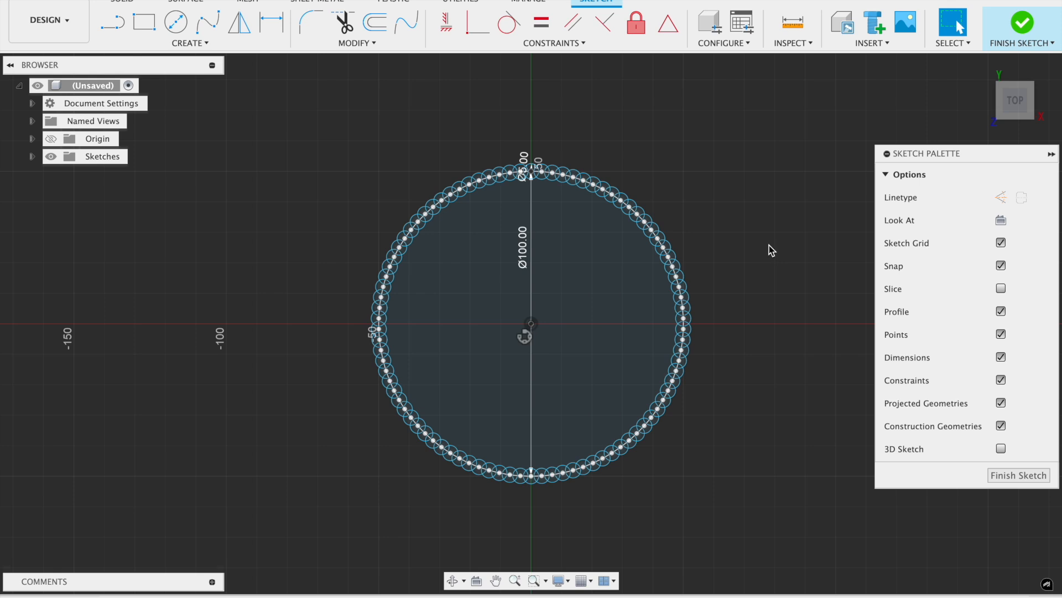
{"action": "mouse_move", "coordinate": [801, 178]}
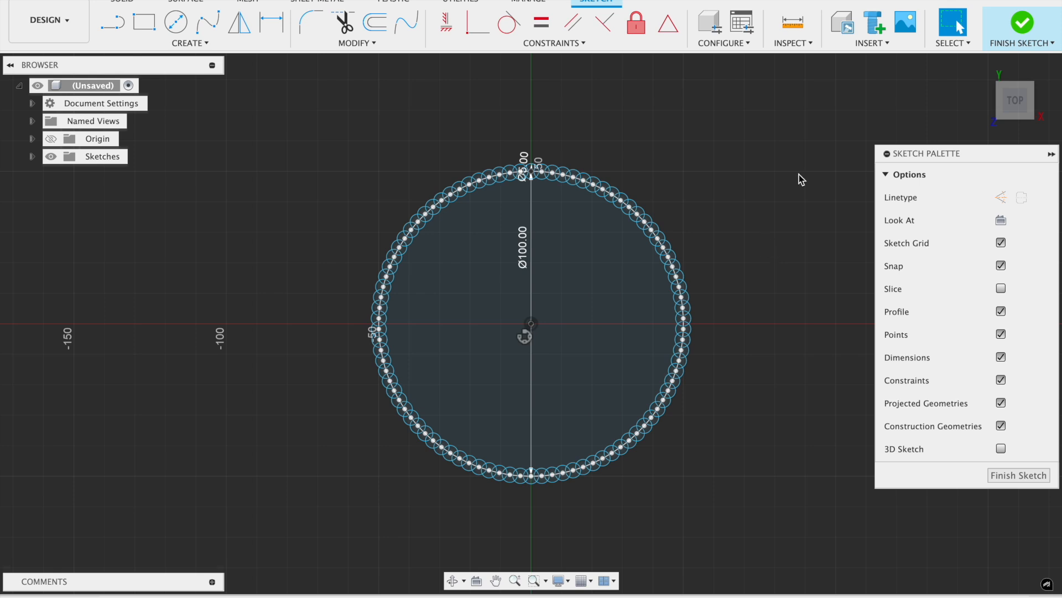
Finish the base sketch and draw a shaped spline upward from the origin on the XZ plane.
{"action": "left_click", "coordinate": [1022, 27]}
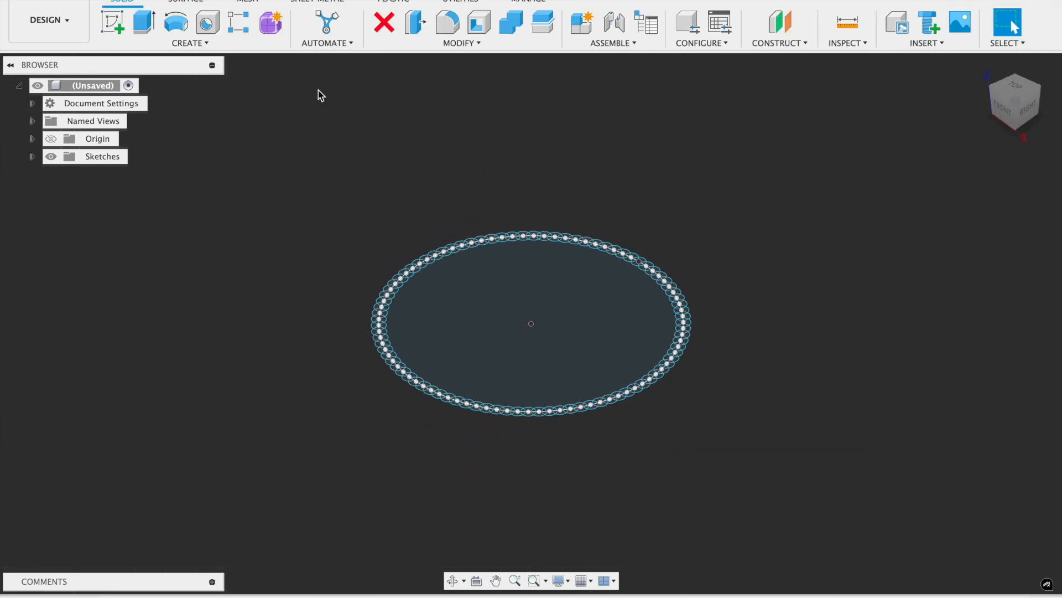
{"action": "left_click", "coordinate": [189, 42]}
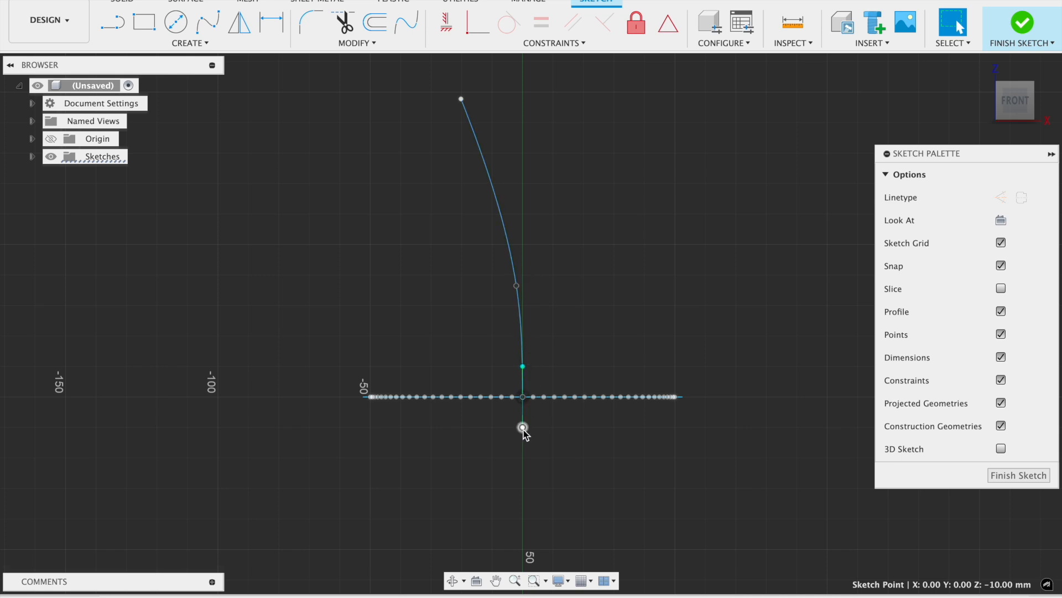
{"action": "left_click_drag", "start_coordinate": [522, 426], "coordinate": [517, 431]}
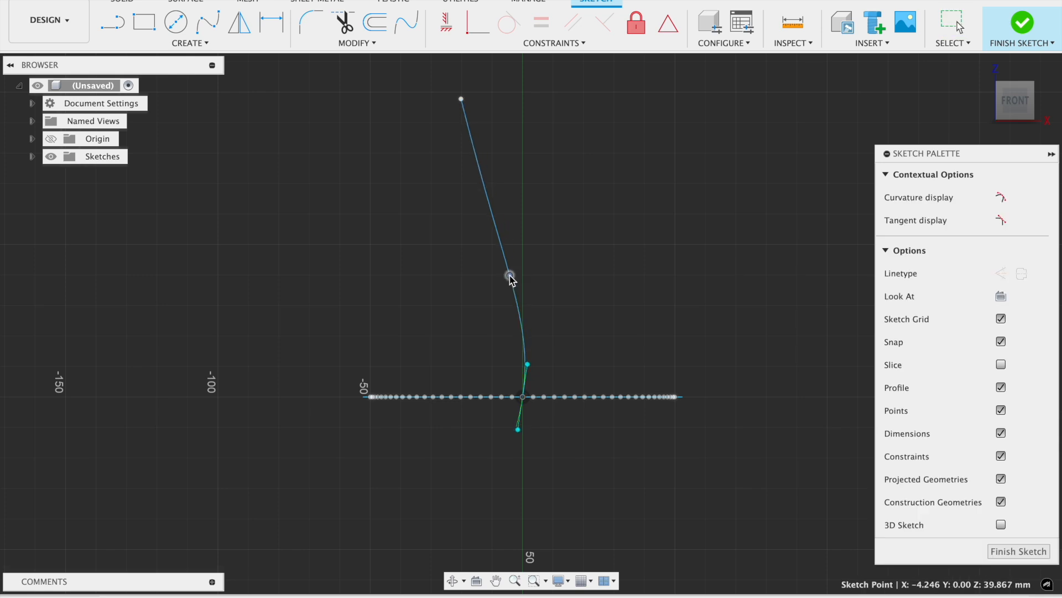
{"action": "left_click", "coordinate": [519, 305]}
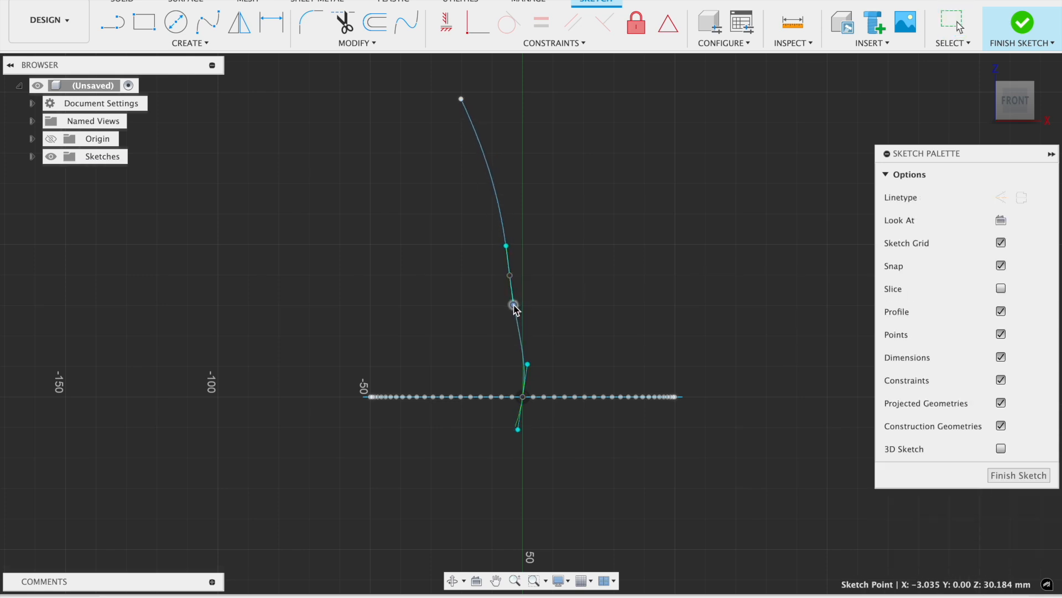
{"action": "left_click_drag", "start_coordinate": [513, 305], "coordinate": [495, 281]}
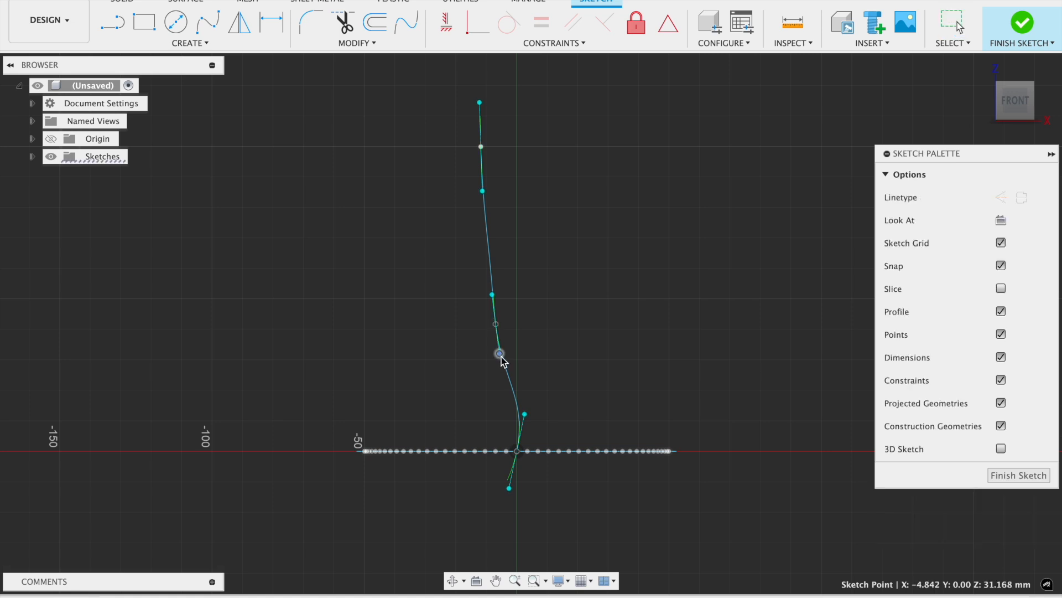
{"action": "mouse_move", "coordinate": [174, 22]}
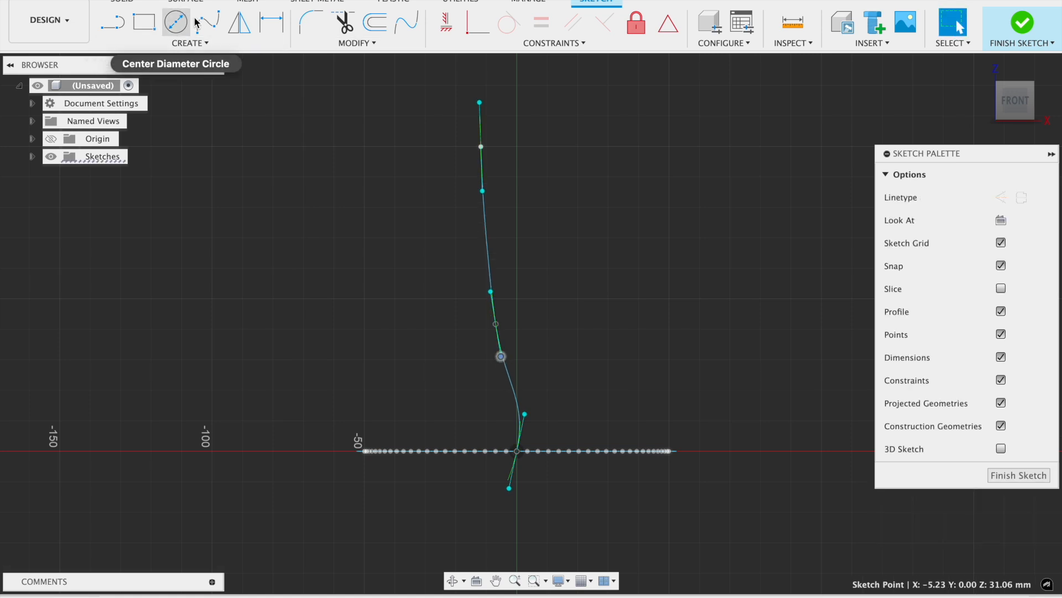
Draw a spline from the base's left edge upward and shape its tangent and fit points.
{"action": "left_click", "coordinate": [207, 22]}
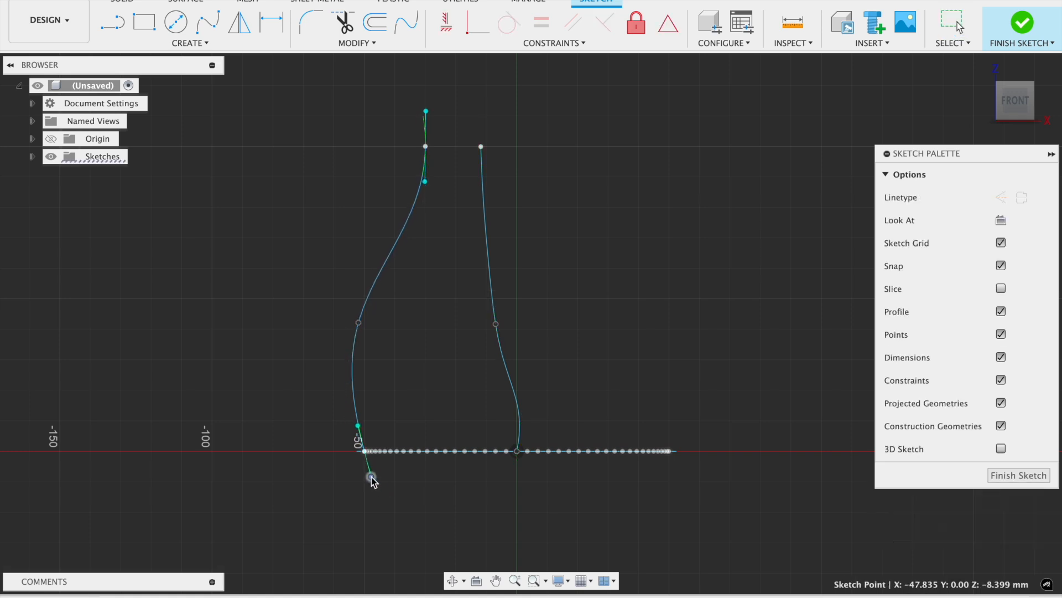
{"action": "left_click_drag", "start_coordinate": [371, 476], "coordinate": [371, 468]}
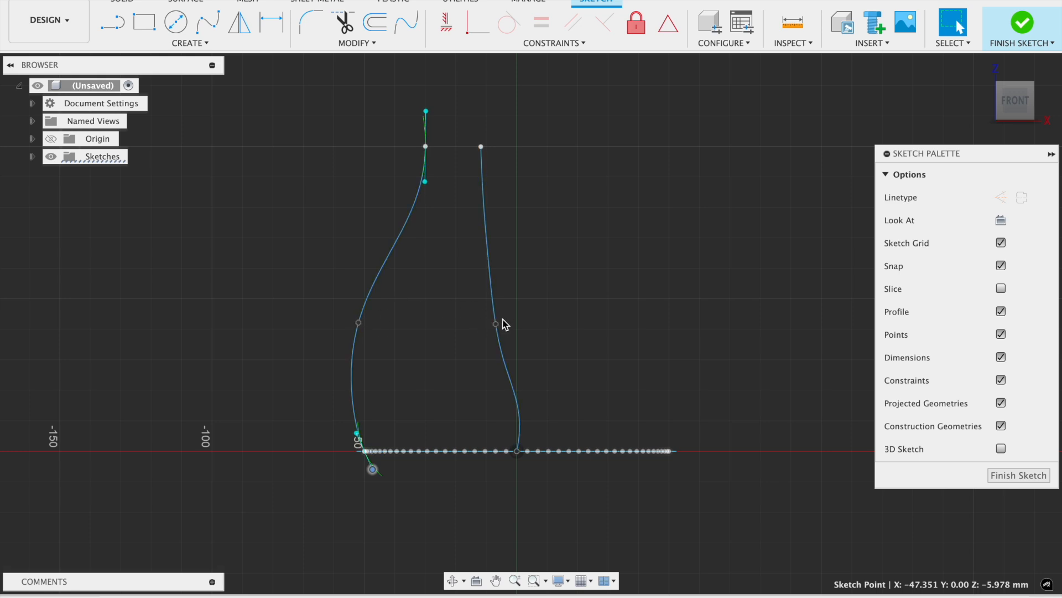
{"action": "mouse_move", "coordinate": [355, 320]}
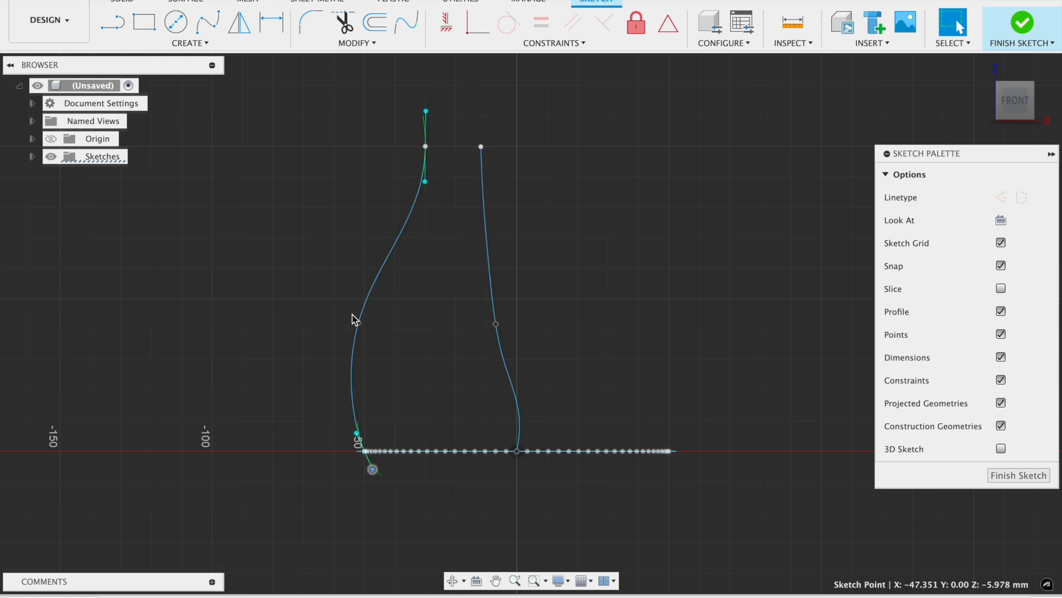
{"action": "left_click", "coordinate": [370, 325]}
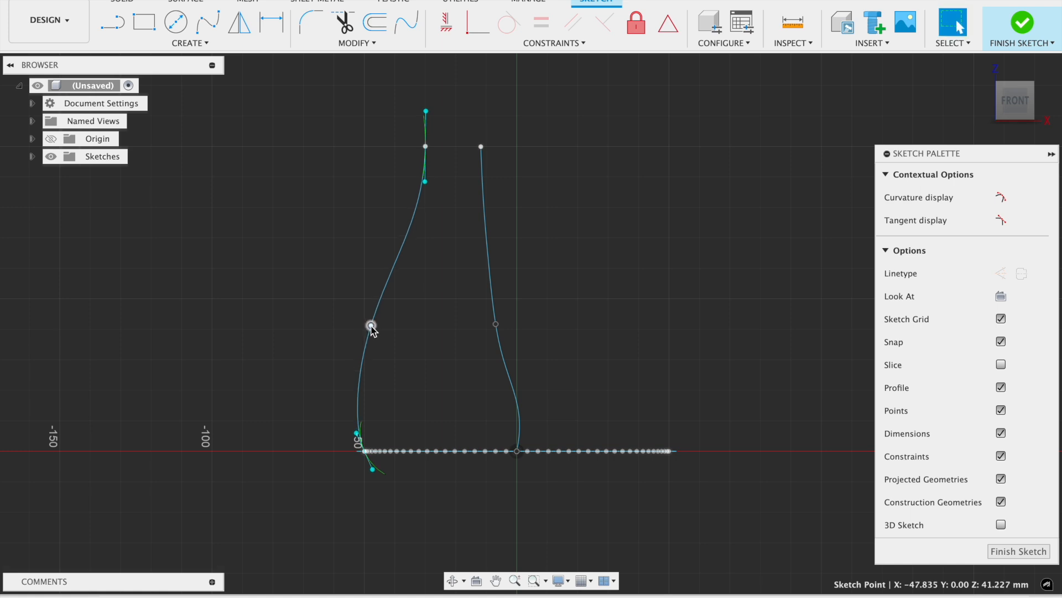
{"action": "left_click_drag", "start_coordinate": [372, 323], "coordinate": [365, 360]}
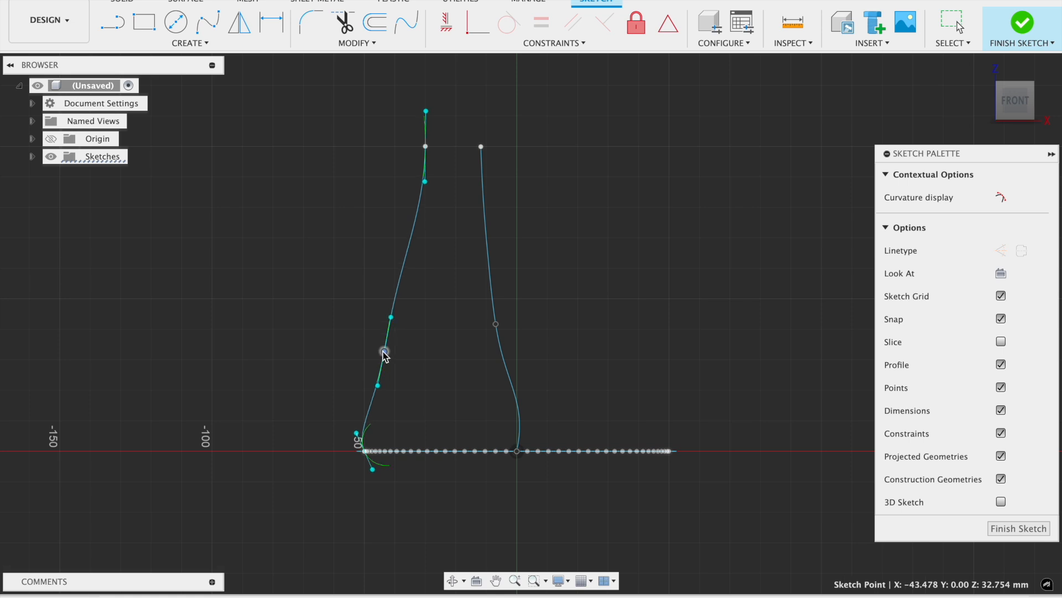
{"action": "left_click", "coordinate": [496, 324]}
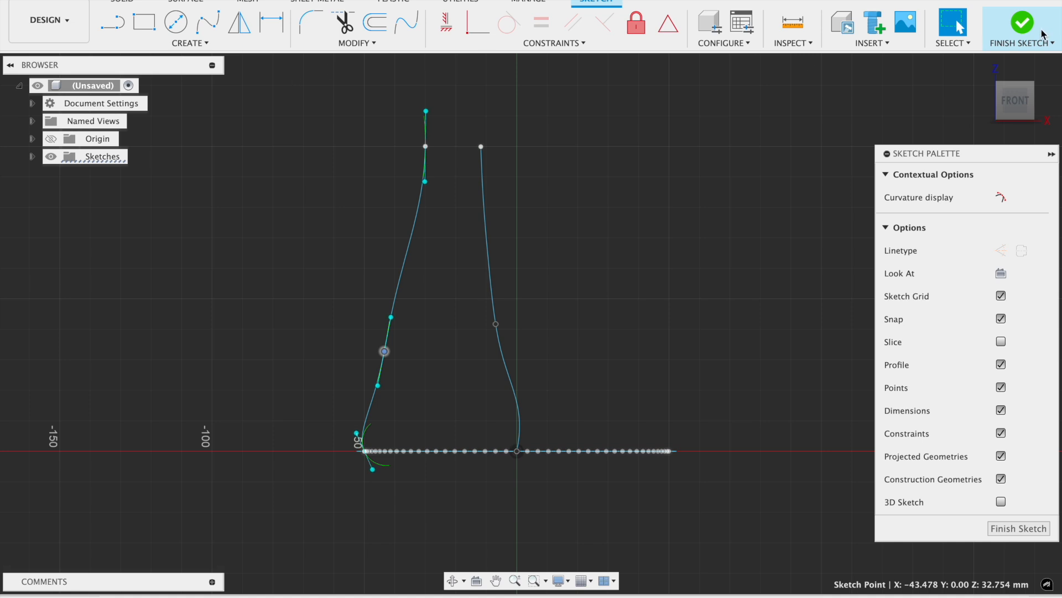
Sweep the ribbed profile along the centre spline using the side spline as guide rail.
{"action": "left_click", "coordinate": [1022, 22]}
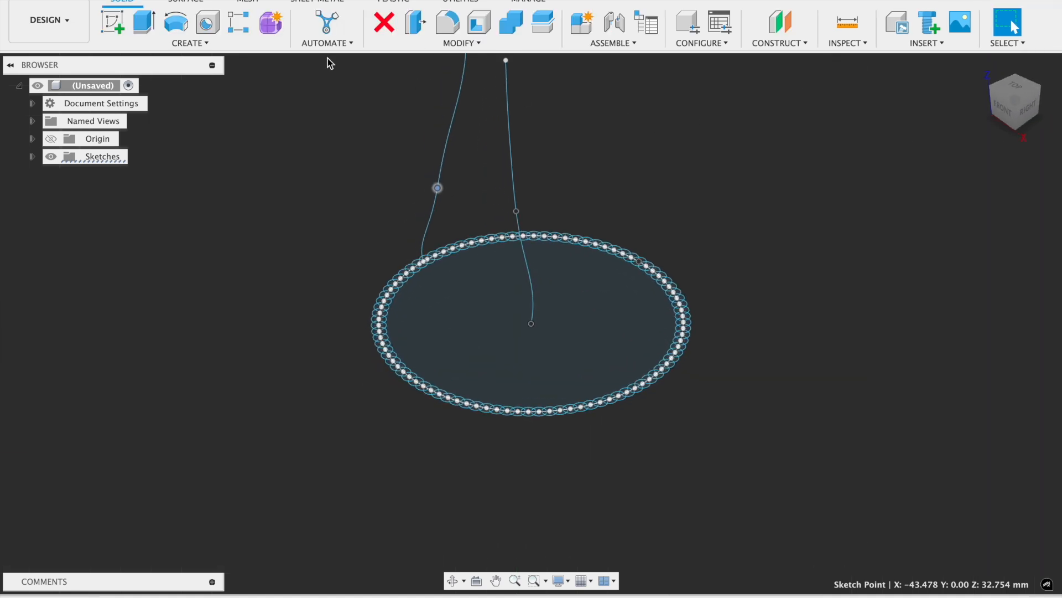
{"action": "left_click", "coordinate": [190, 42]}
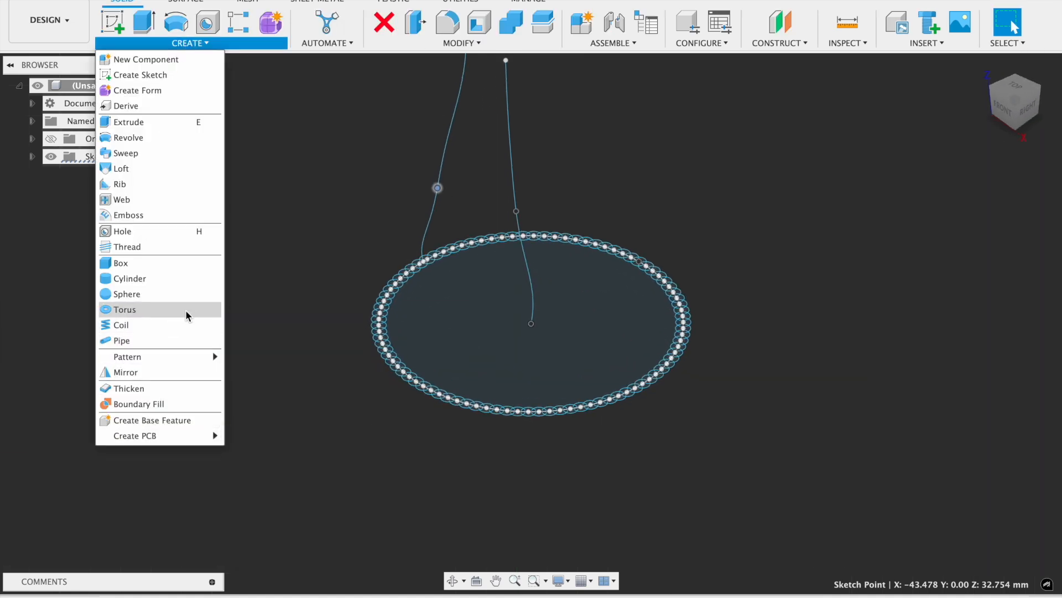
{"action": "mouse_move", "coordinate": [124, 153]}
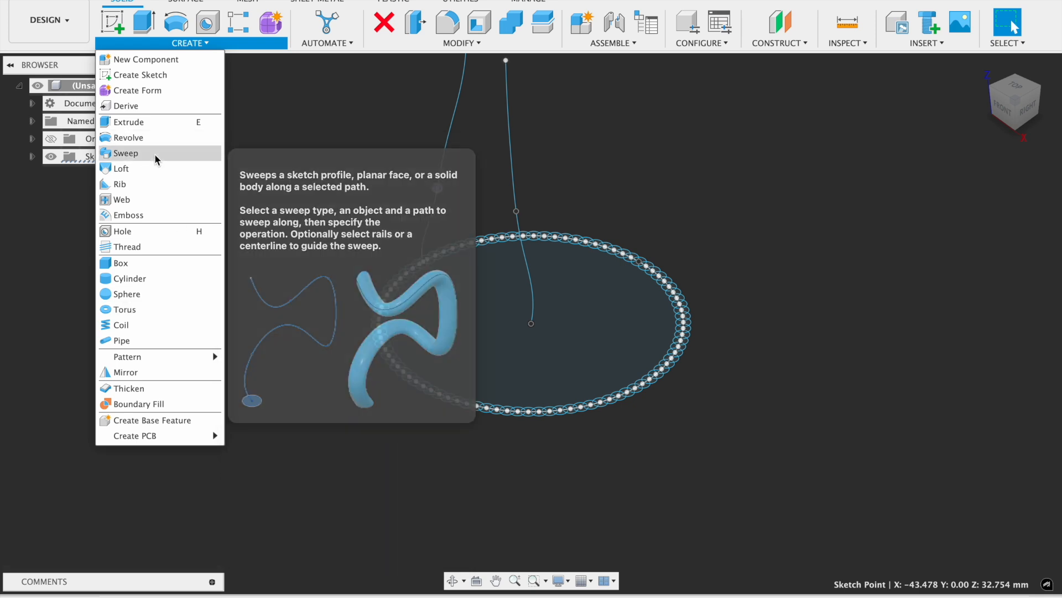
{"action": "left_click", "coordinate": [125, 153]}
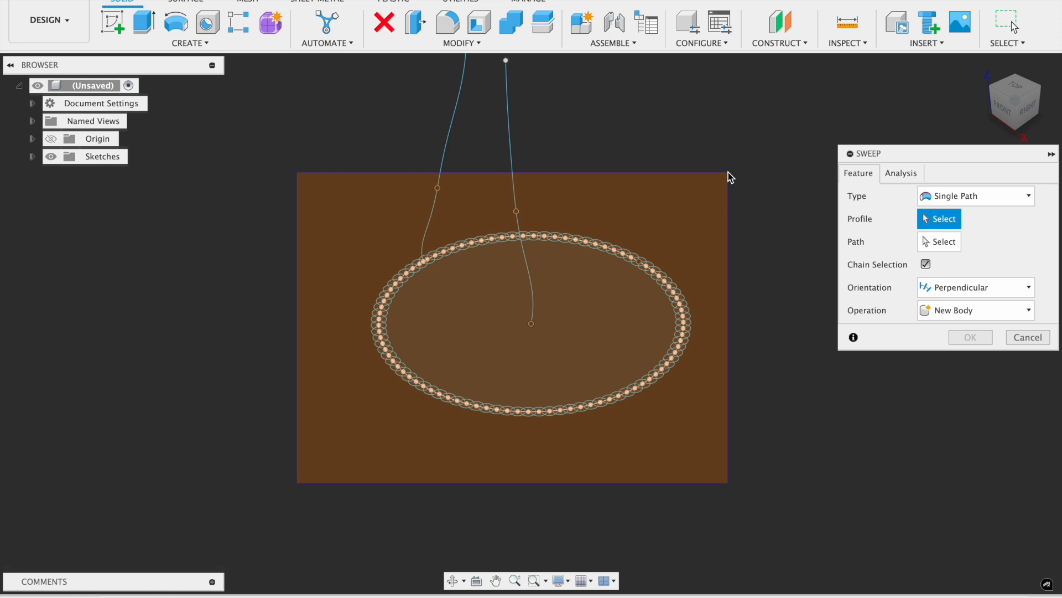
{"action": "left_click", "coordinate": [190, 42]}
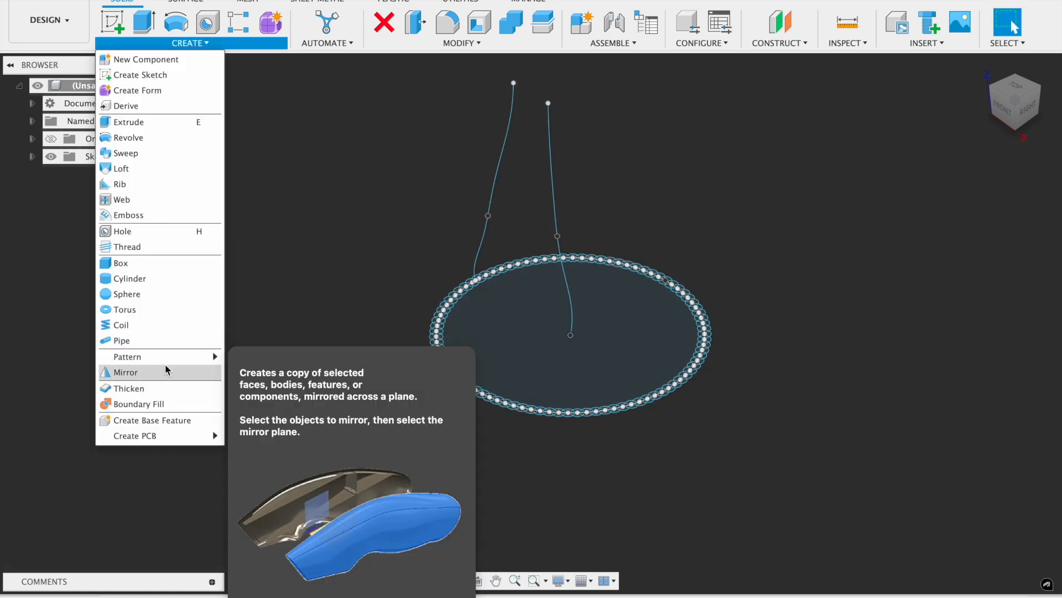
{"action": "mouse_move", "coordinate": [159, 152]}
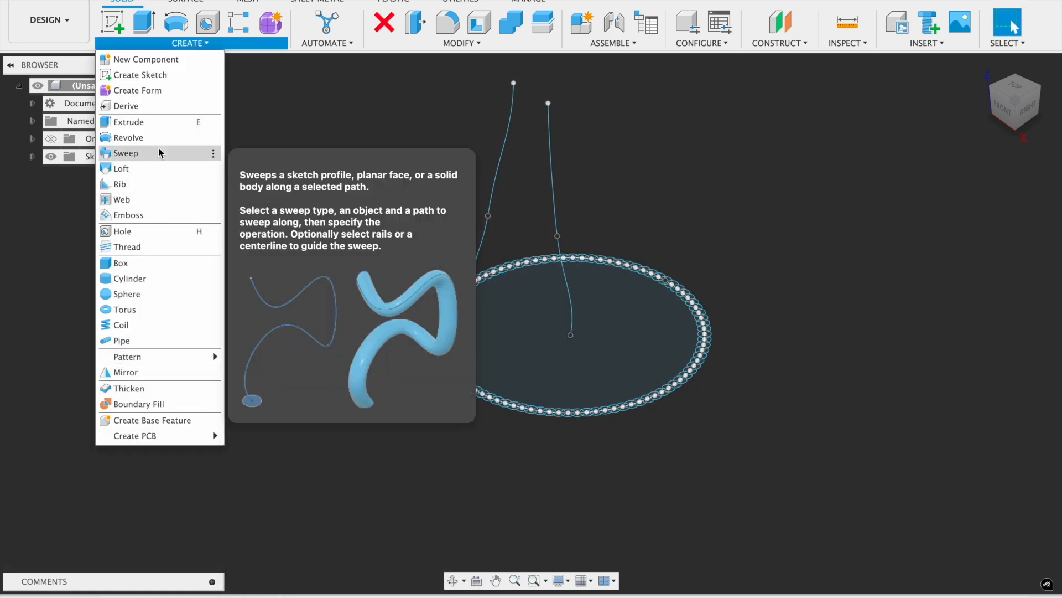
{"action": "left_click", "coordinate": [124, 153]}
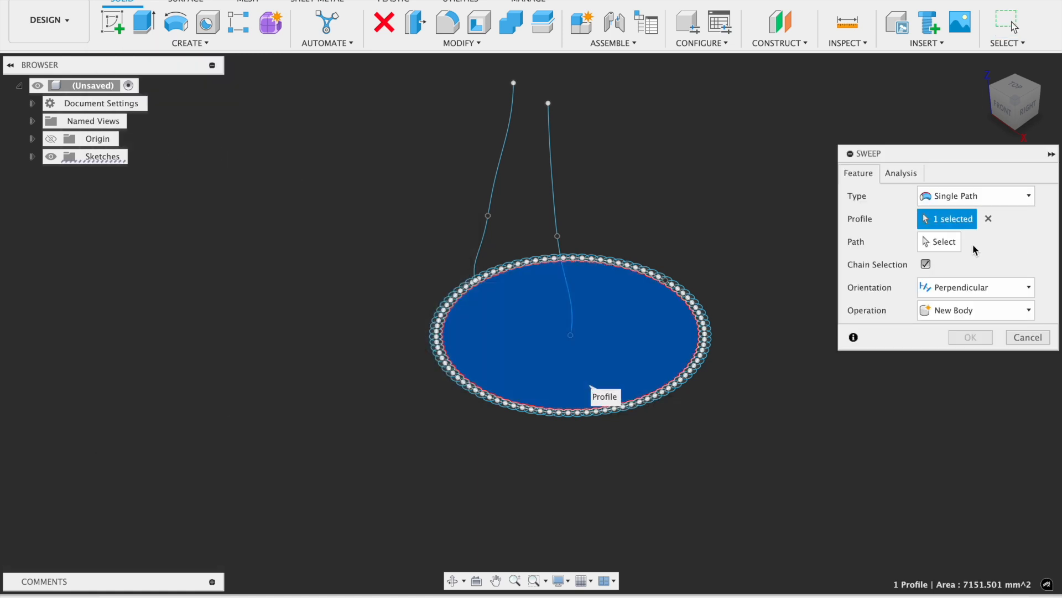
{"action": "left_click", "coordinate": [562, 275]}
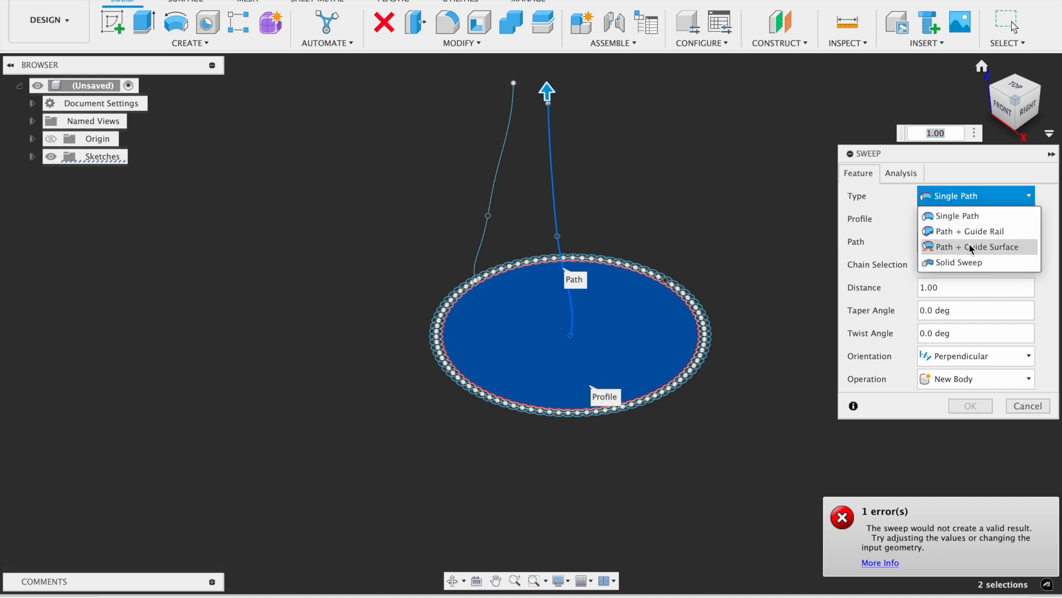
{"action": "left_click", "coordinate": [968, 231]}
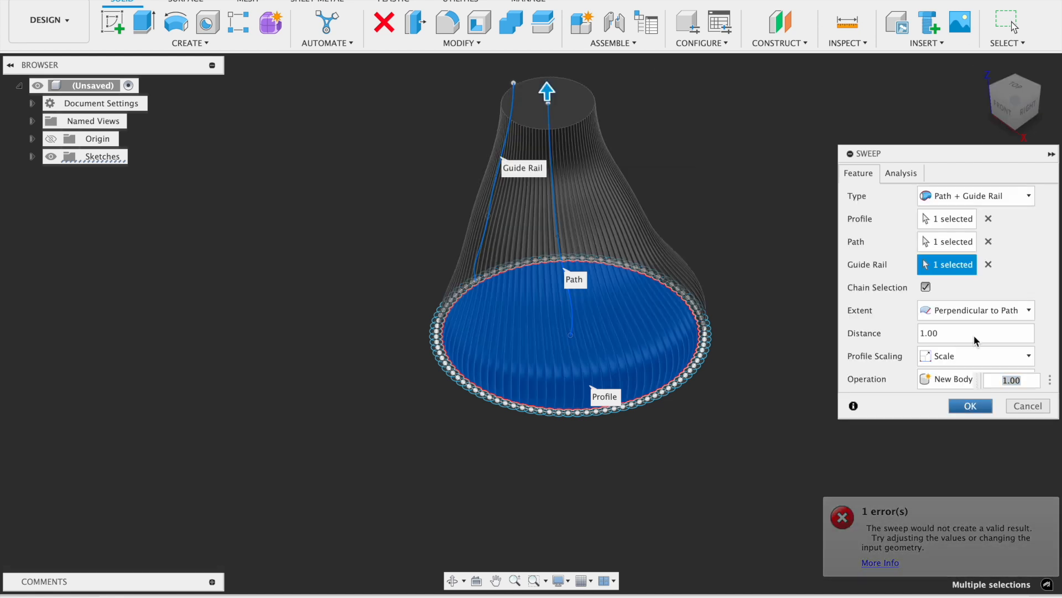
{"action": "left_click", "coordinate": [969, 405]}
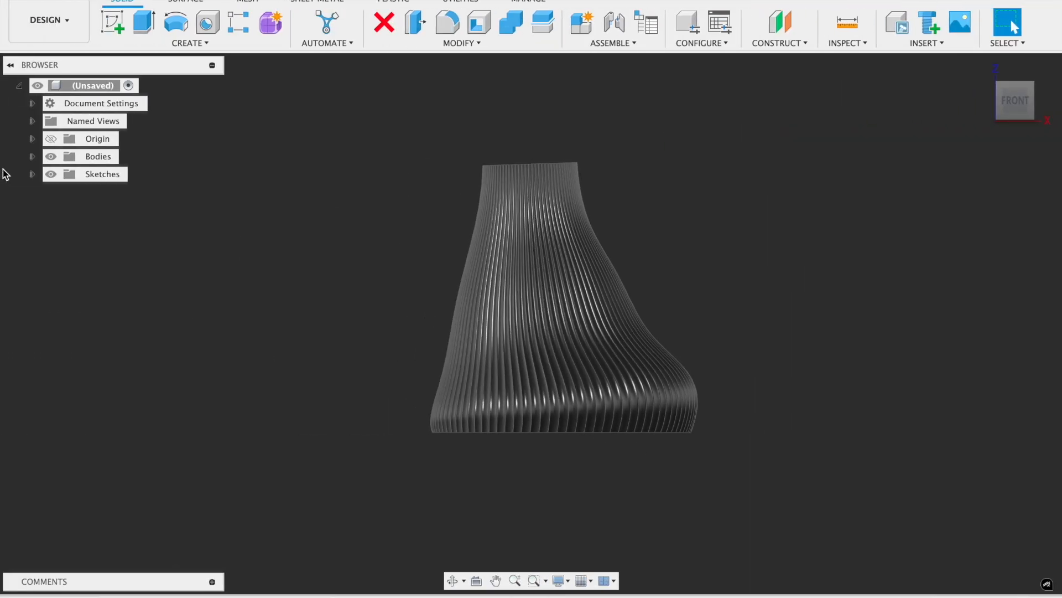
Activate the centre spline's bottom curvature handle and drag it to flare the base.
{"action": "left_click", "coordinate": [31, 173]}
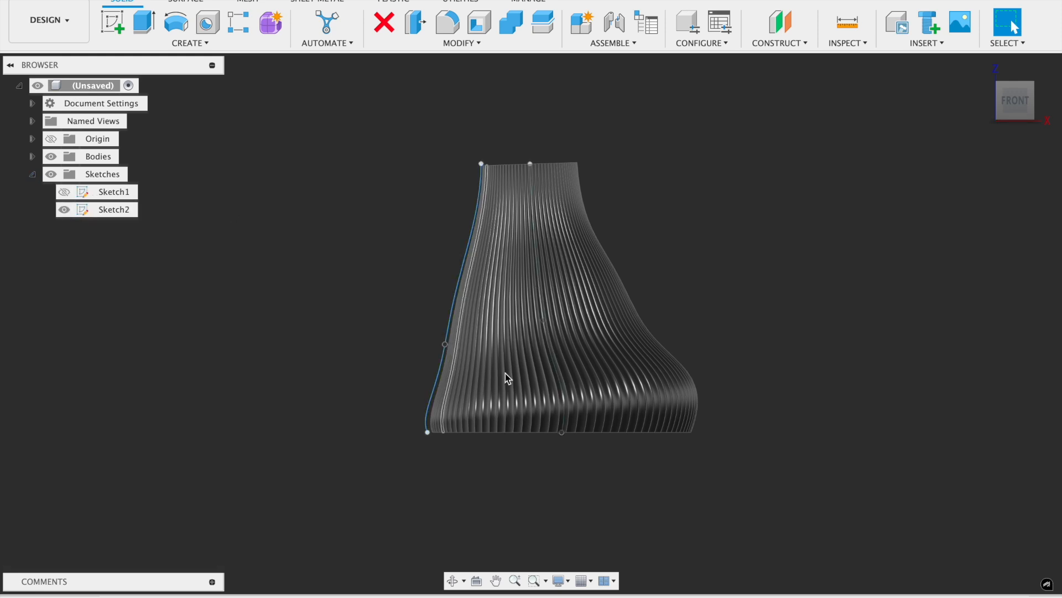
{"action": "left_click", "coordinate": [561, 432]}
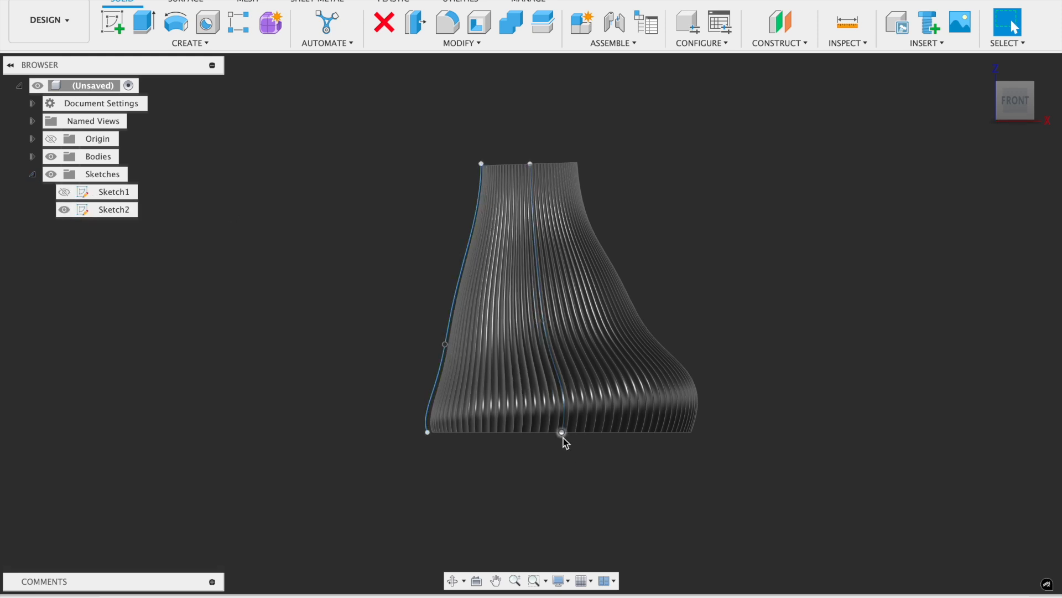
{"action": "right_click", "coordinate": [561, 432]}
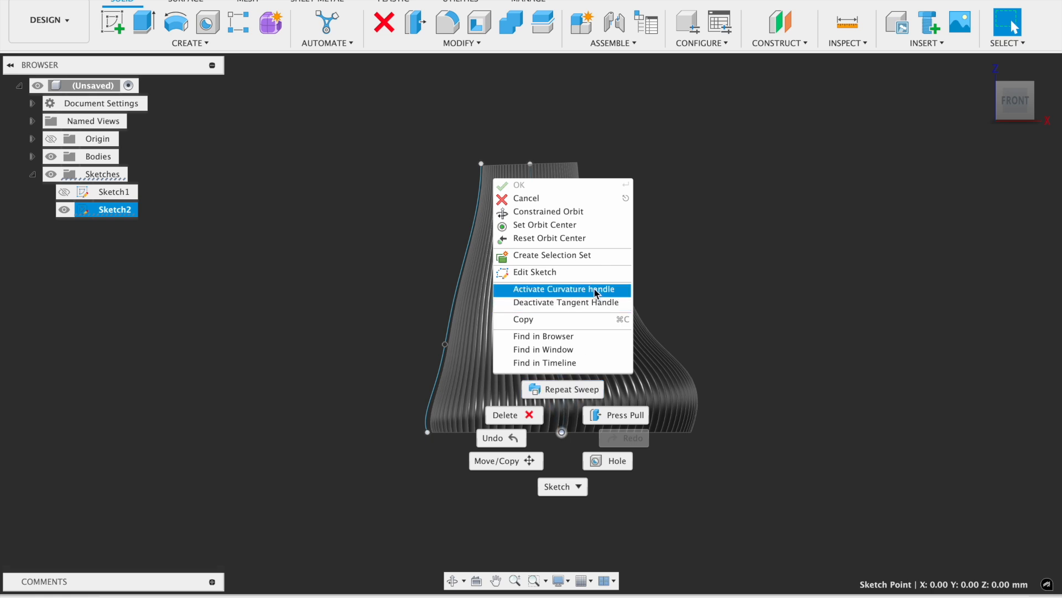
{"action": "left_click", "coordinate": [562, 288]}
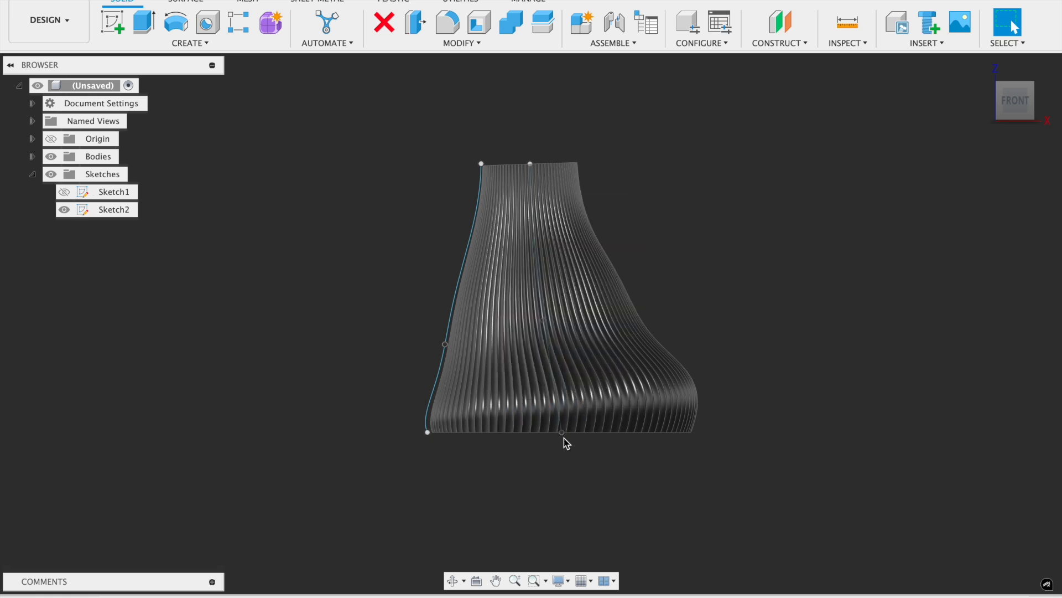
{"action": "left_click", "coordinate": [561, 432]}
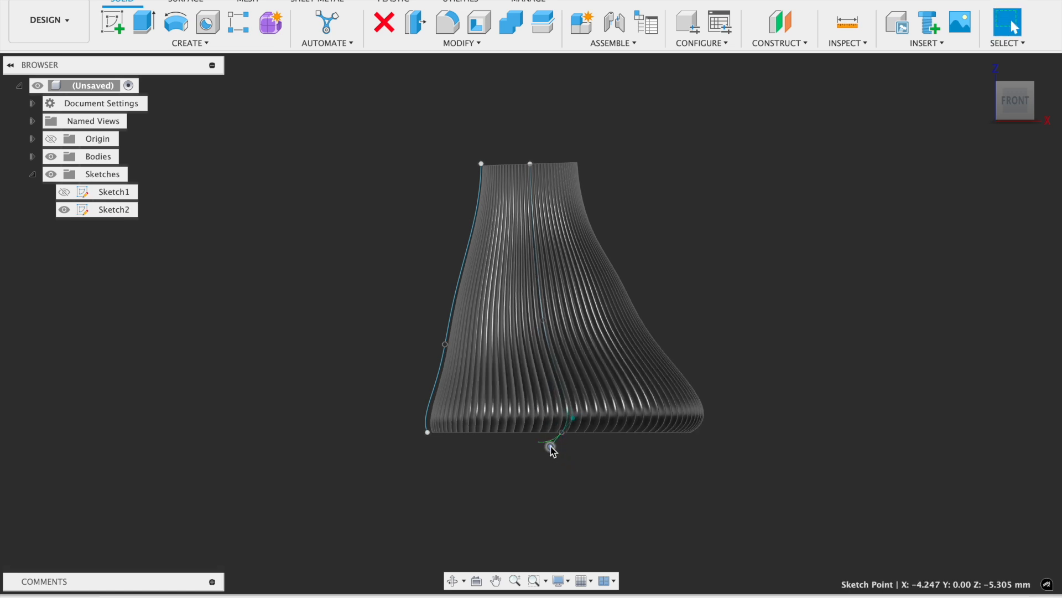
{"action": "left_click_drag", "start_coordinate": [548, 447], "coordinate": [547, 466]}
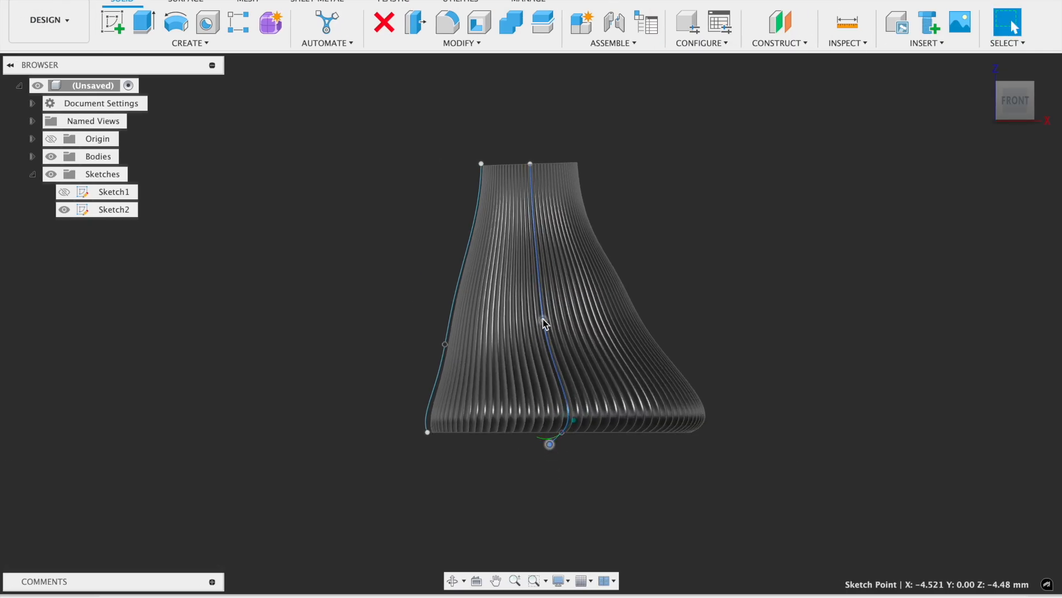
{"action": "left_click_drag", "start_coordinate": [548, 444], "coordinate": [535, 459]}
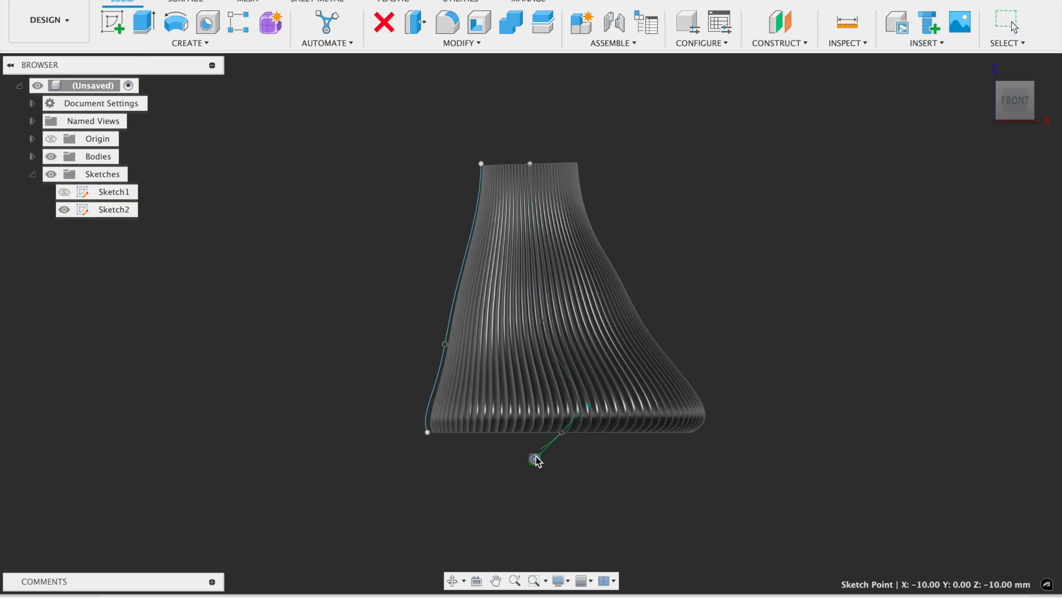
Enable curvature handles on the side curve's points and reshape its bulge and upper section.
{"action": "right_click", "coordinate": [538, 322]}
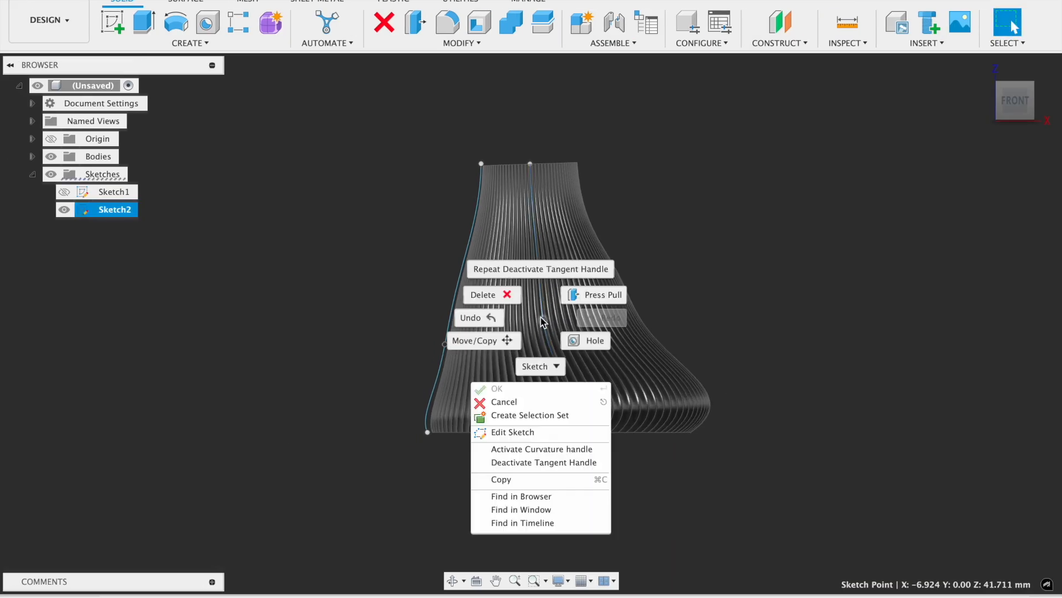
{"action": "left_click", "coordinate": [497, 388]}
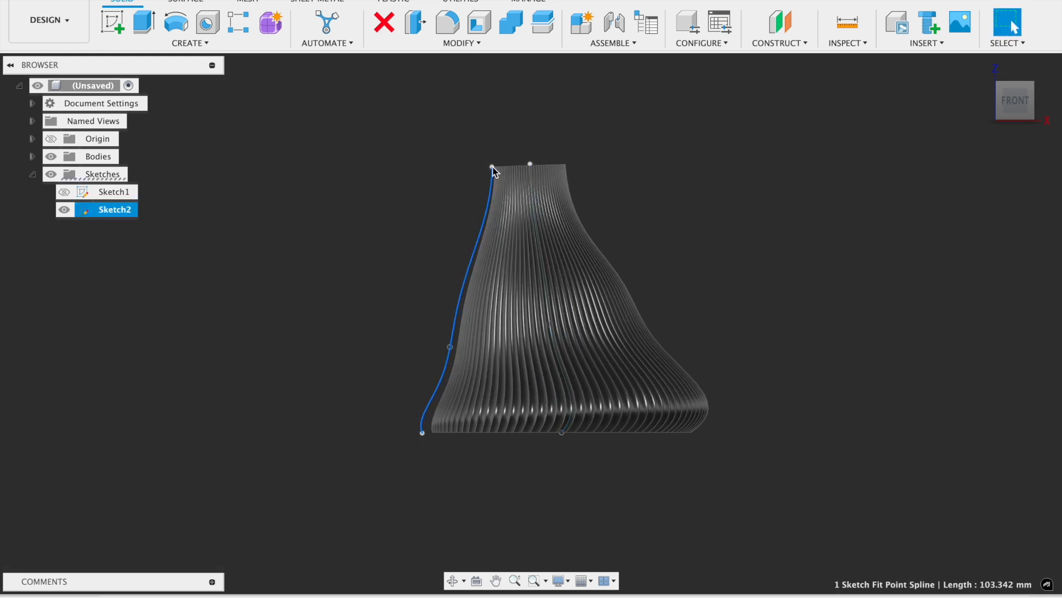
{"action": "right_click", "coordinate": [491, 168]}
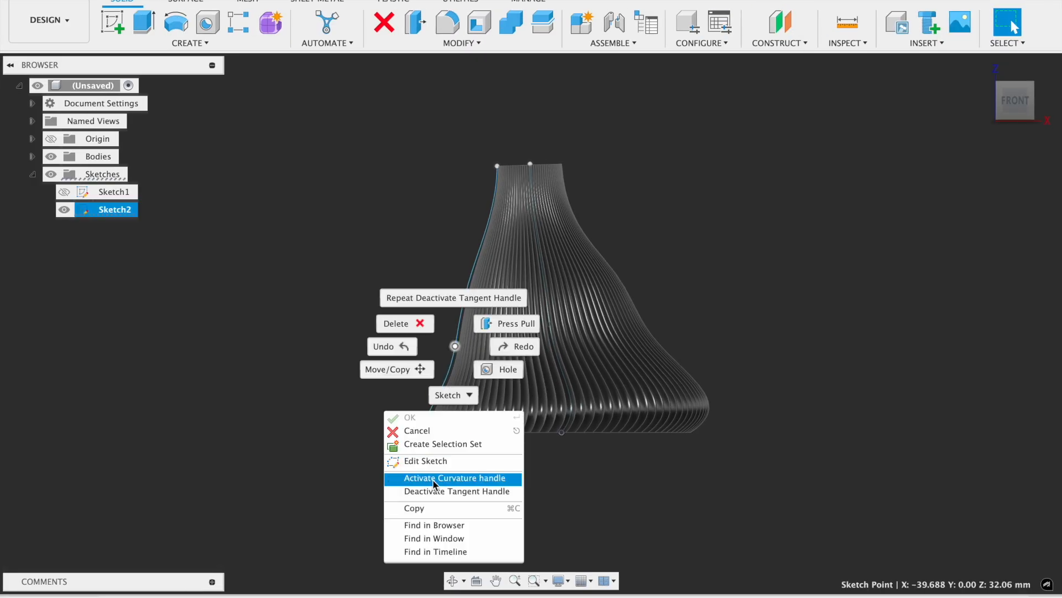
{"action": "left_click", "coordinate": [452, 477]}
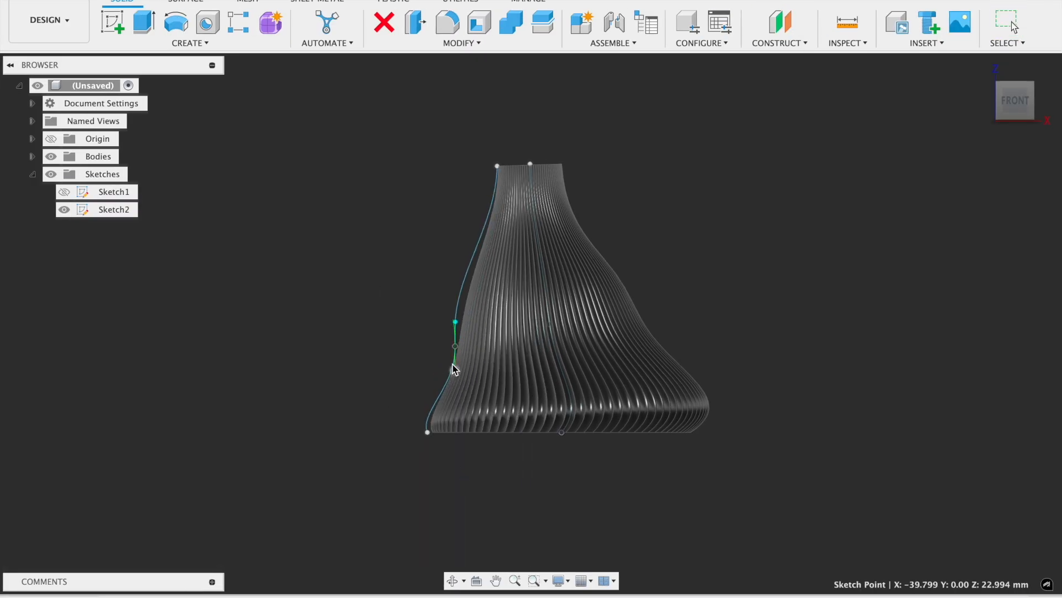
{"action": "left_click_drag", "start_coordinate": [454, 348], "coordinate": [471, 323]}
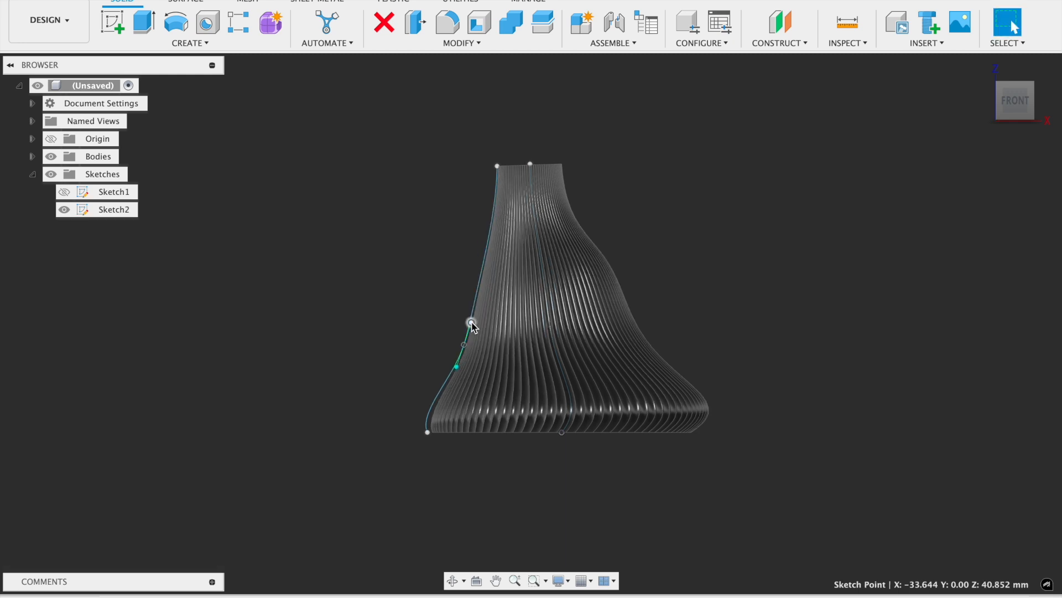
{"action": "left_click_drag", "start_coordinate": [464, 325], "coordinate": [453, 339]}
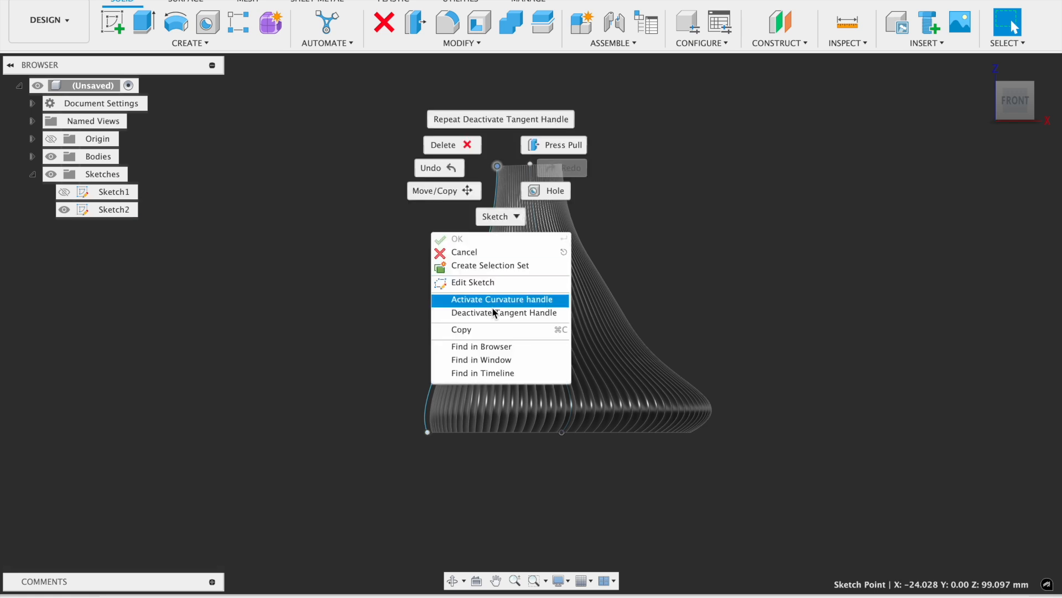
{"action": "left_click", "coordinate": [503, 298]}
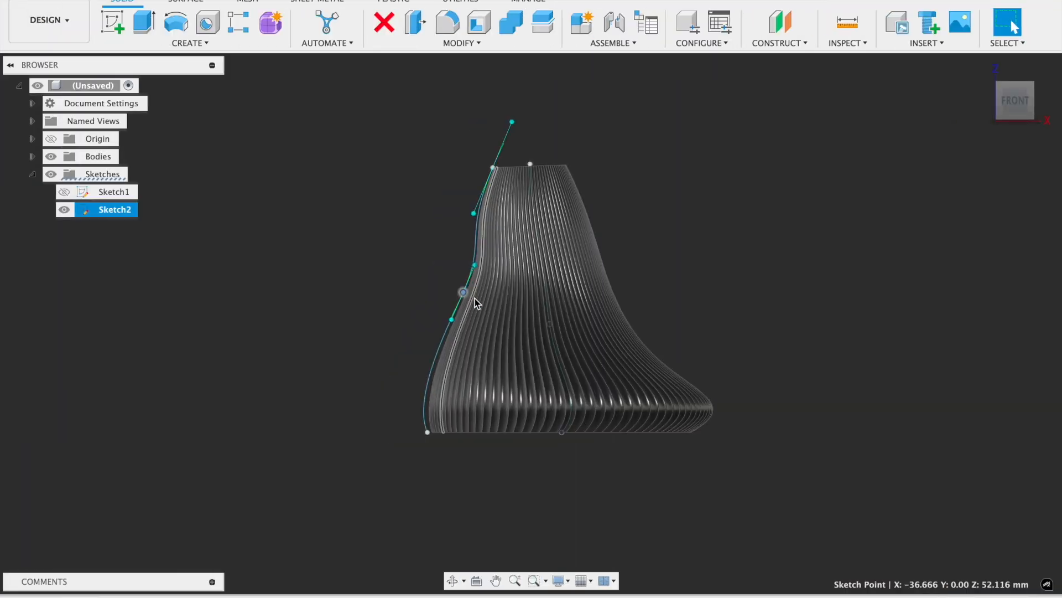
{"action": "left_click_drag", "start_coordinate": [463, 293], "coordinate": [459, 299]}
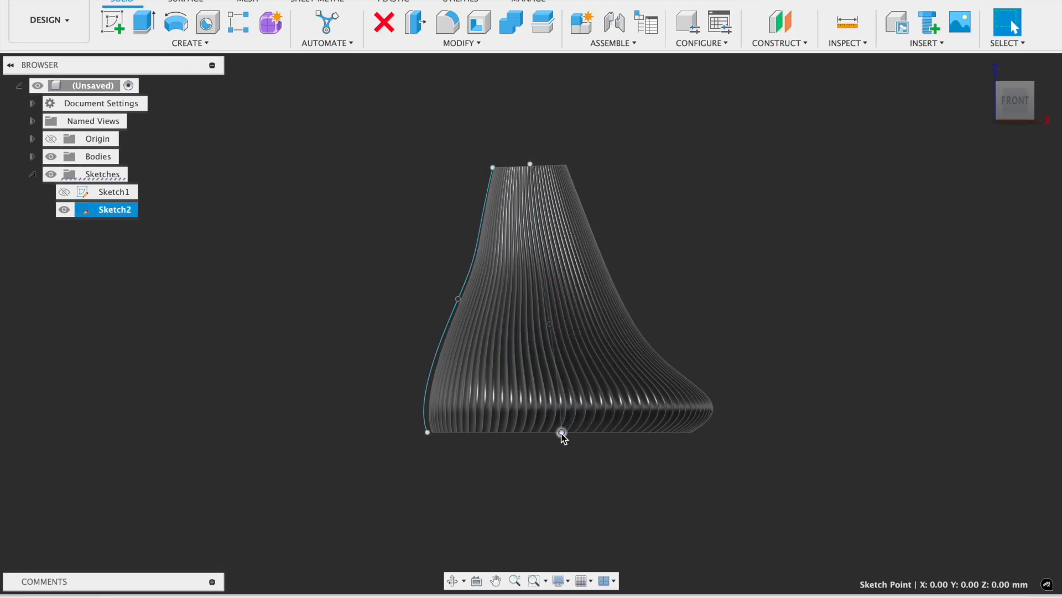
{"action": "left_click_drag", "start_coordinate": [561, 432], "coordinate": [551, 468]}
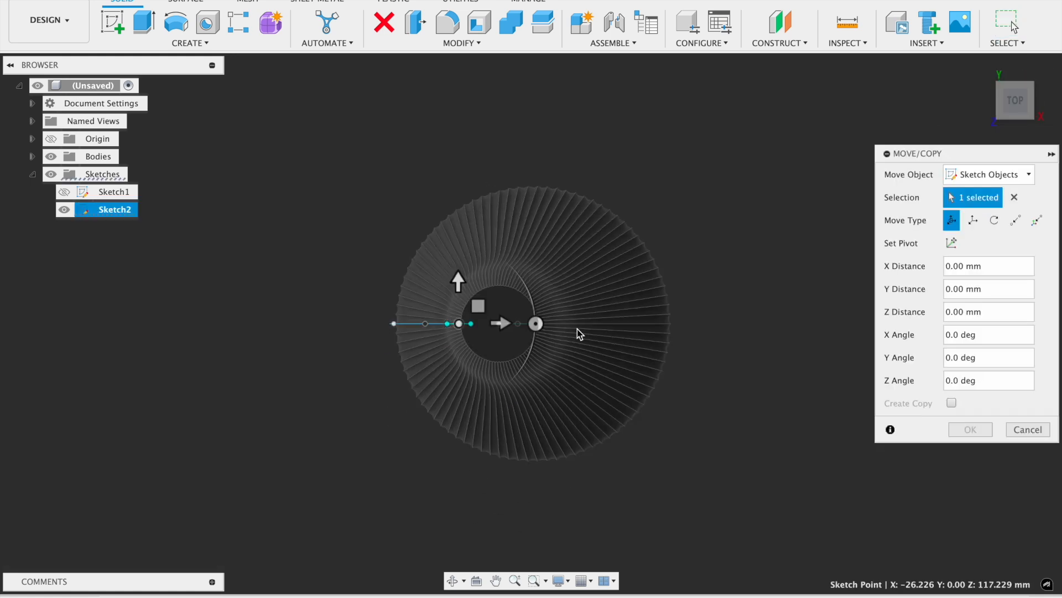
Move a spline point outward with its tangent handle deactivated, twisting the vase into a narrow neck.
{"action": "left_click_drag", "start_coordinate": [477, 304], "coordinate": [546, 273]}
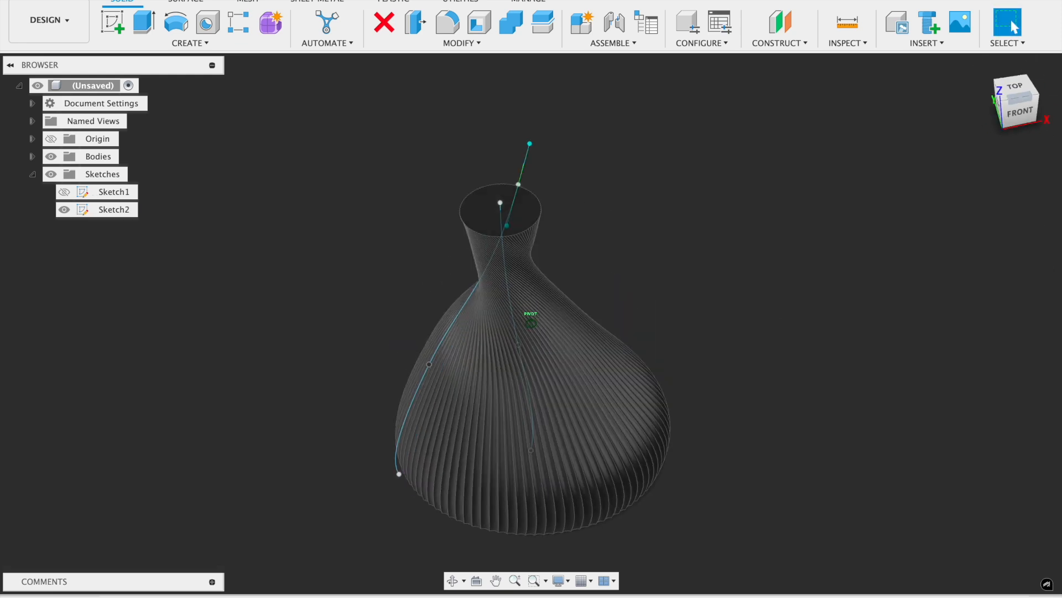
{"action": "left_click_drag", "start_coordinate": [529, 325], "coordinate": [488, 390]}
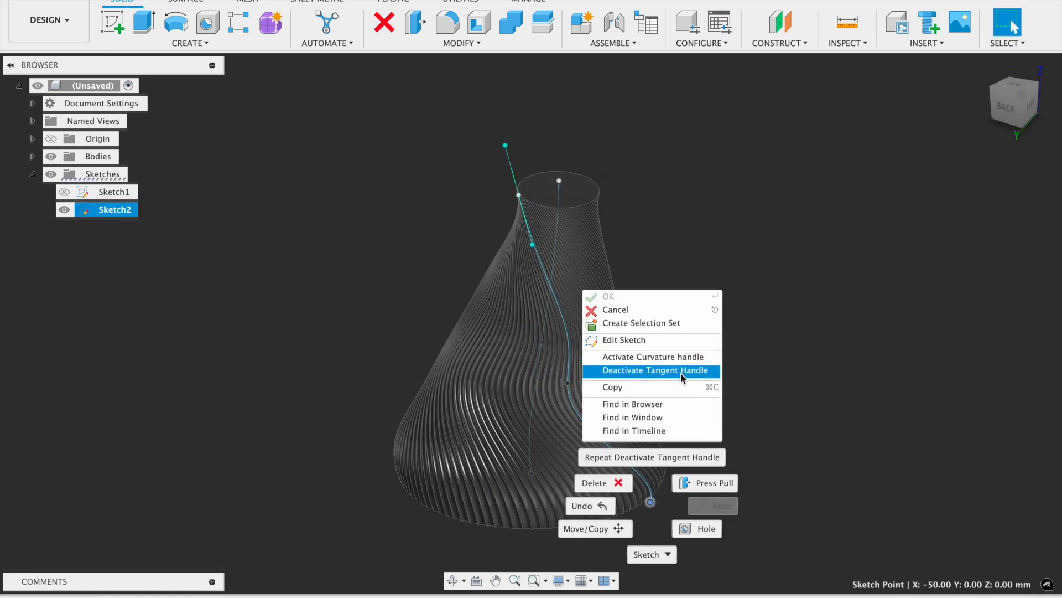
{"action": "left_click", "coordinate": [652, 371]}
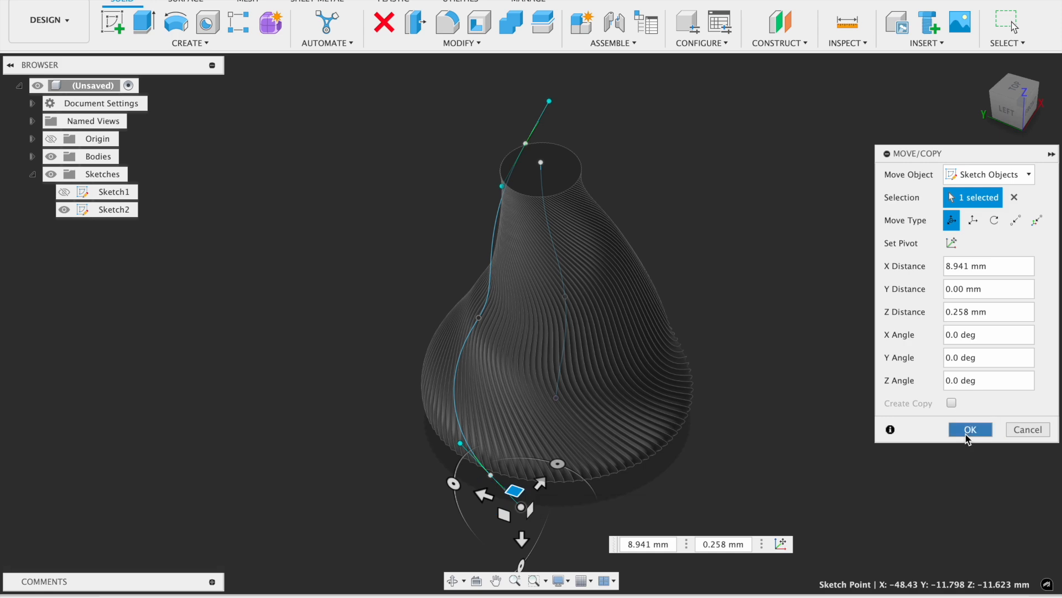
{"action": "left_click", "coordinate": [969, 428]}
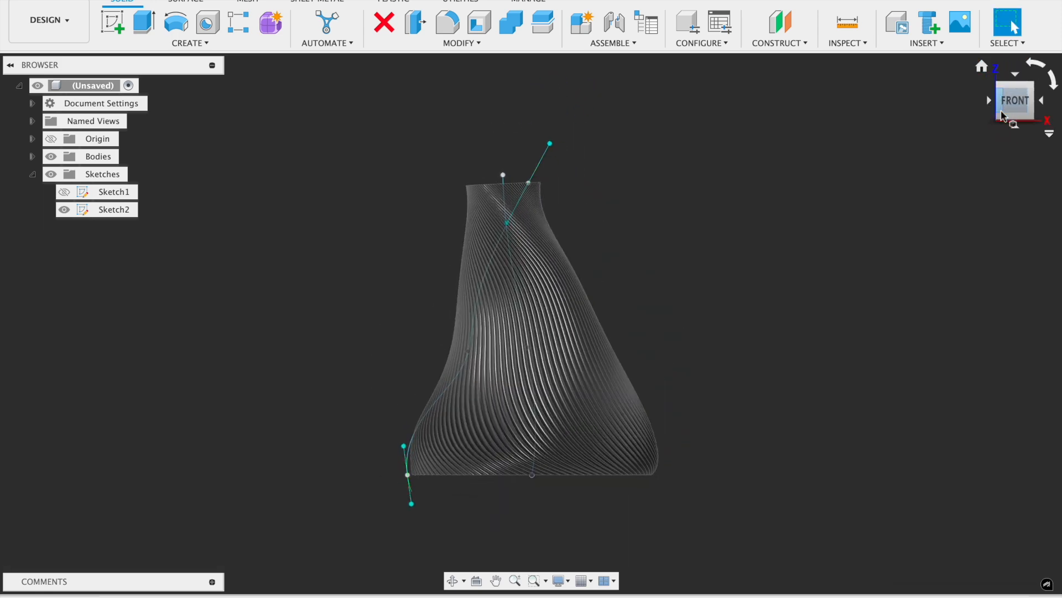
Shell the vase with the top face open and a 2 mm inside thickness.
{"action": "left_click", "coordinate": [479, 24]}
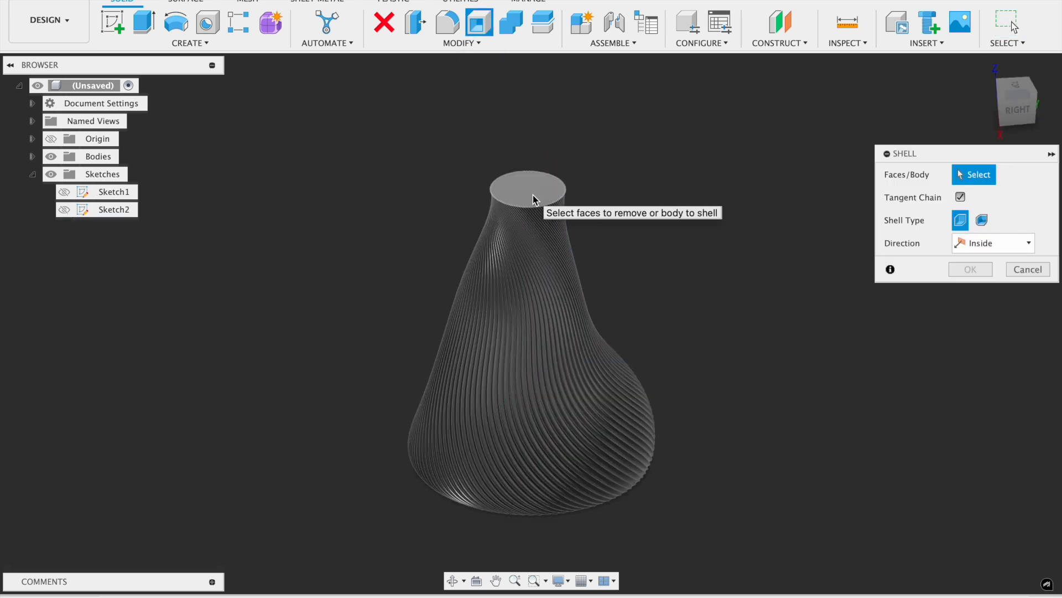
{"action": "left_click", "coordinate": [528, 187]}
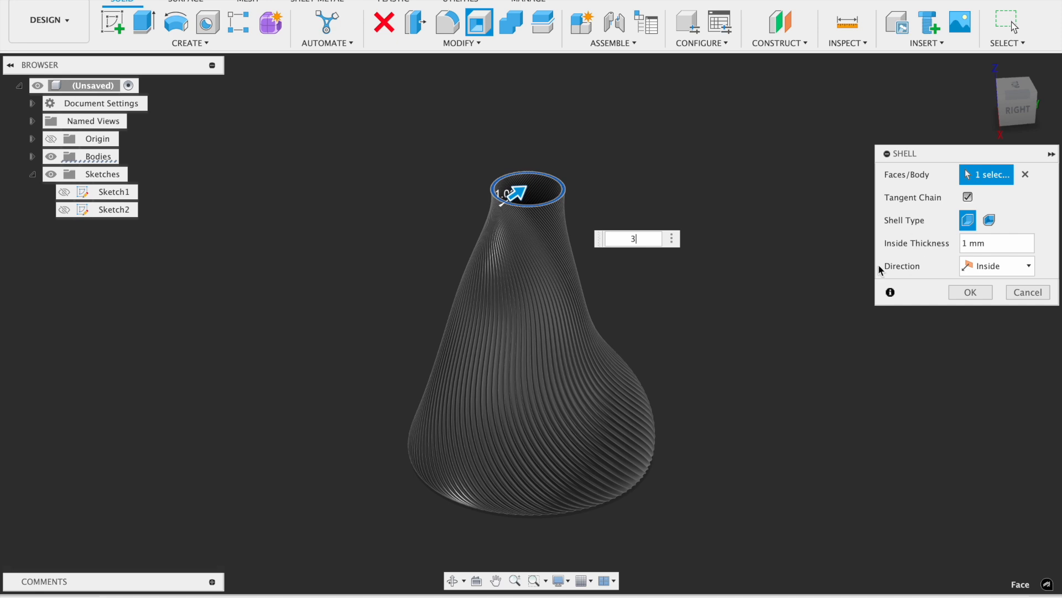
{"action": "type", "text": "3"}
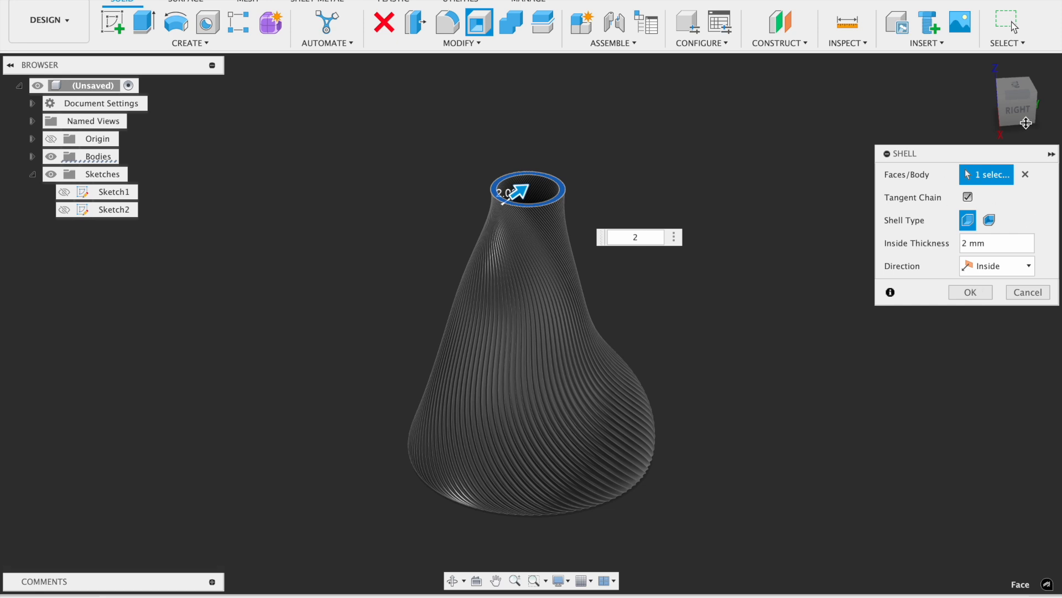
{"action": "left_click", "coordinate": [970, 292]}
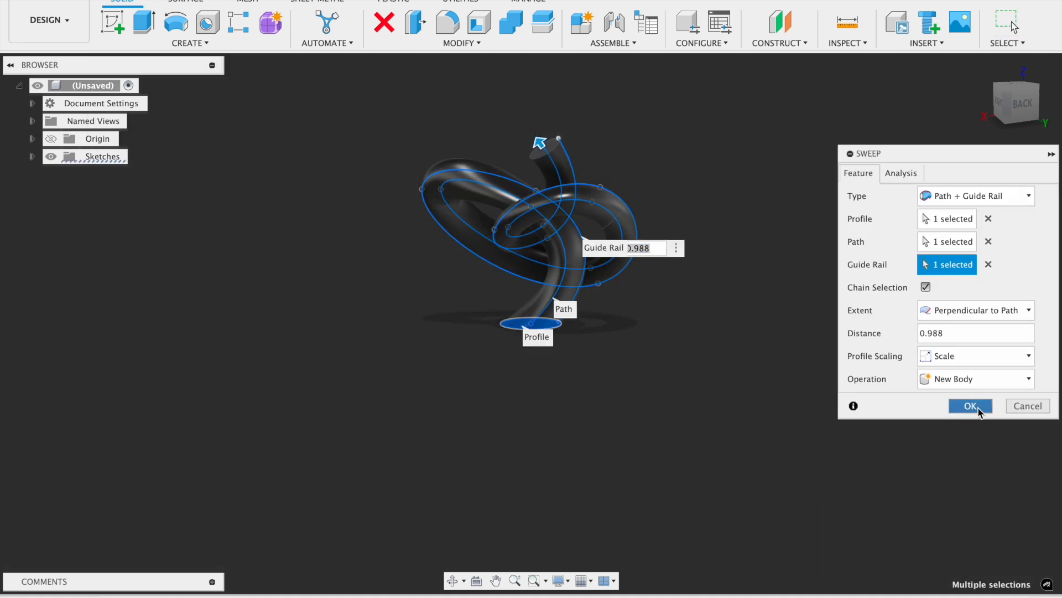
Confirm the Path + Guide Rail sweep to create the knotted tube as a new body.
{"action": "left_click", "coordinate": [970, 405]}
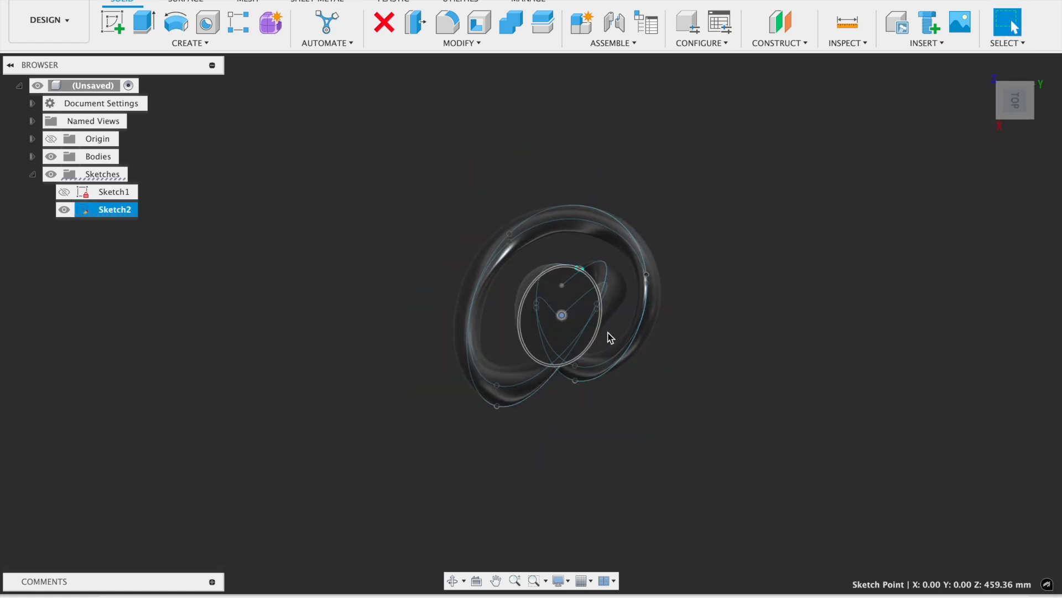
Drag Sketch2's path and guide-rail points to flare the tube's mouth and narrow its foot.
{"action": "left_click_drag", "start_coordinate": [607, 337], "coordinate": [581, 284]}
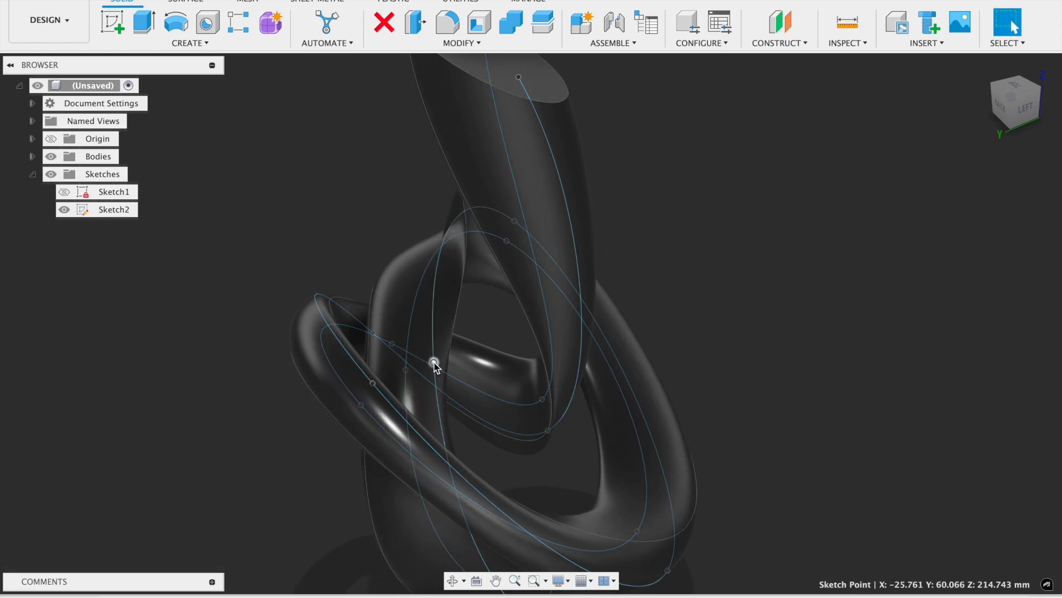
{"action": "left_click_drag", "start_coordinate": [433, 365], "coordinate": [508, 281]}
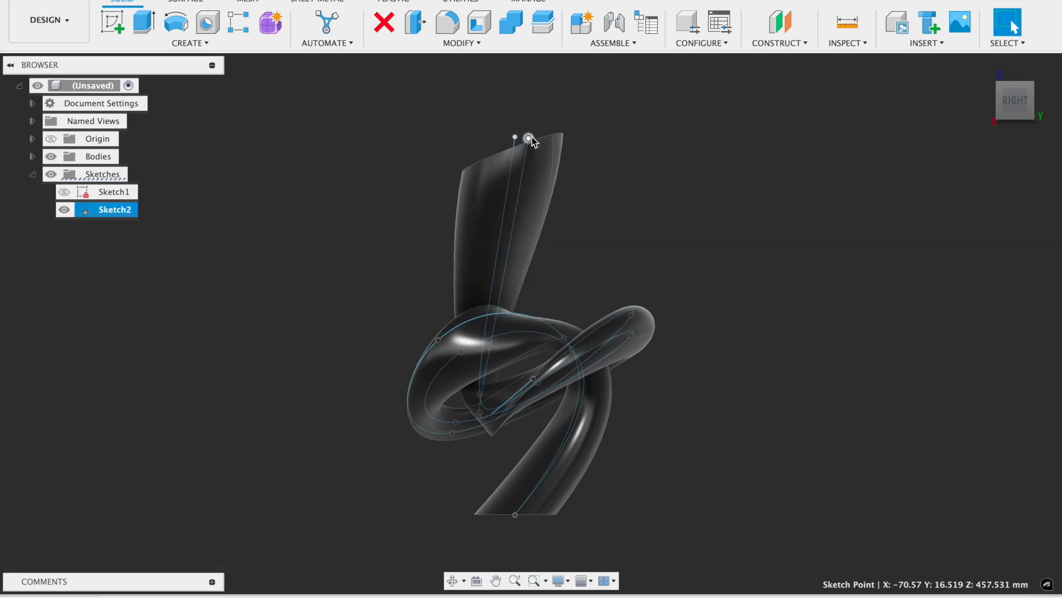
{"action": "left_click_drag", "start_coordinate": [527, 142], "coordinate": [528, 200]}
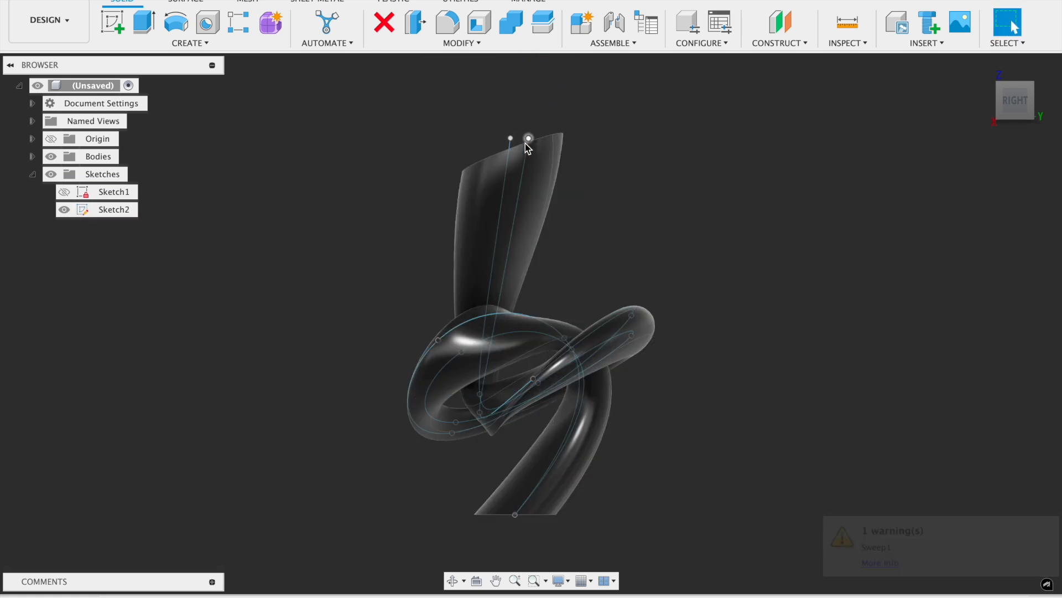
{"action": "left_click_drag", "start_coordinate": [529, 146], "coordinate": [813, 115]}
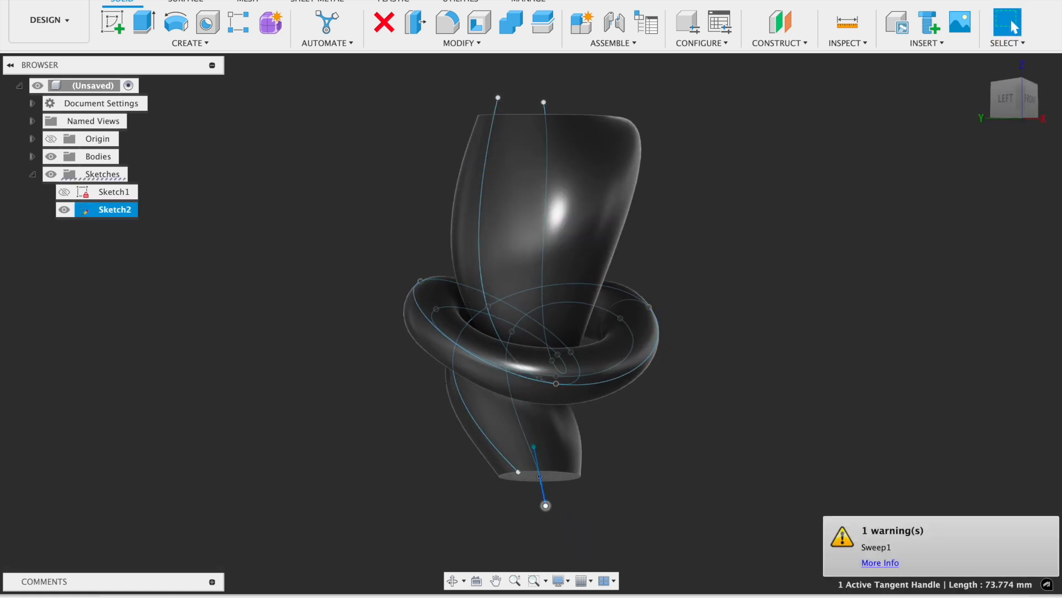
{"action": "left_click_drag", "start_coordinate": [546, 505], "coordinate": [601, 514]}
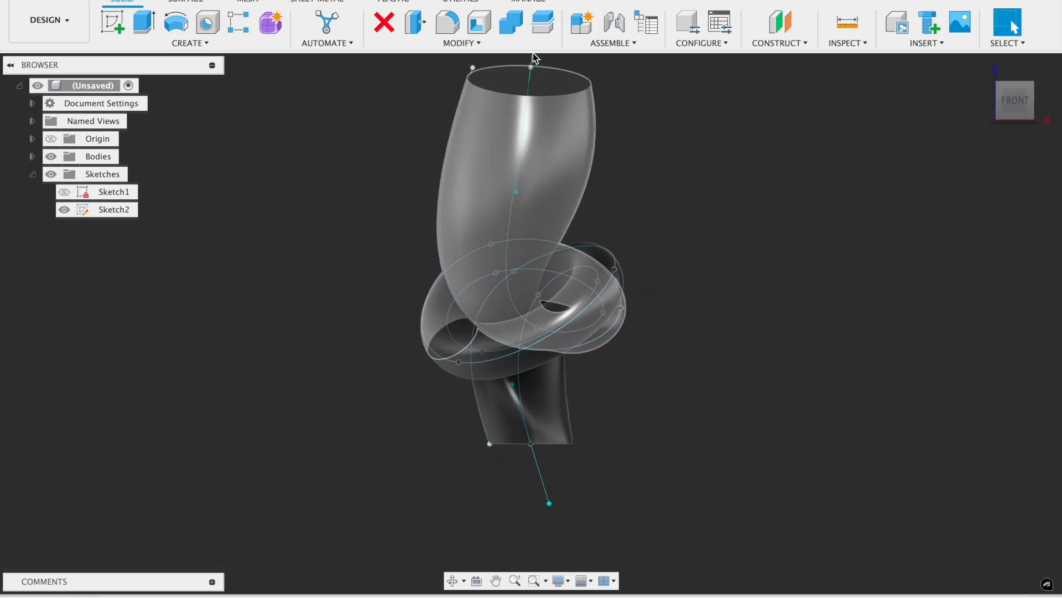
{"action": "left_click", "coordinate": [114, 209]}
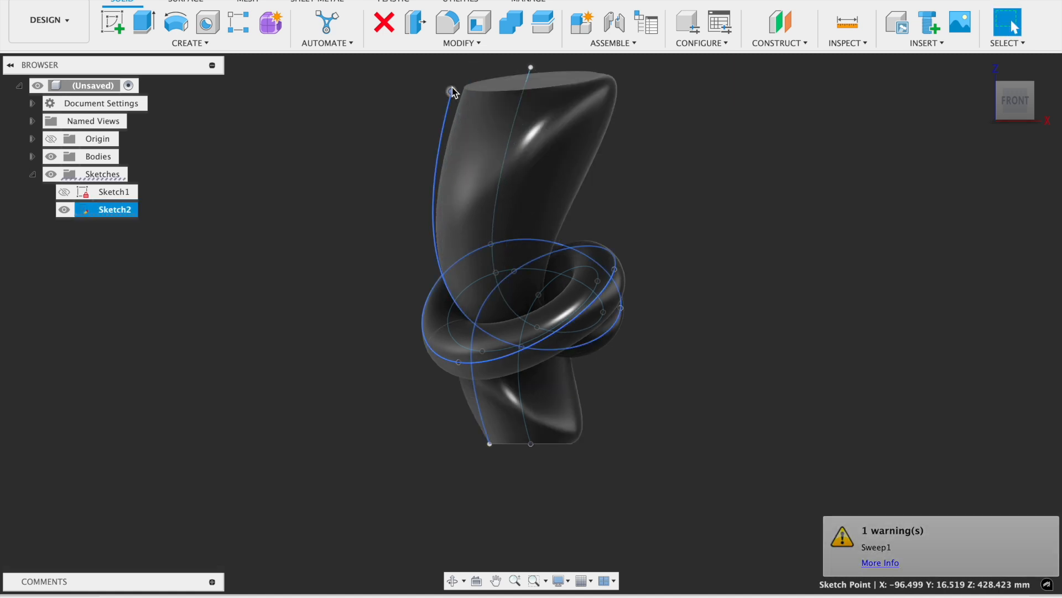
{"action": "left_click_drag", "start_coordinate": [454, 92], "coordinate": [526, 121]}
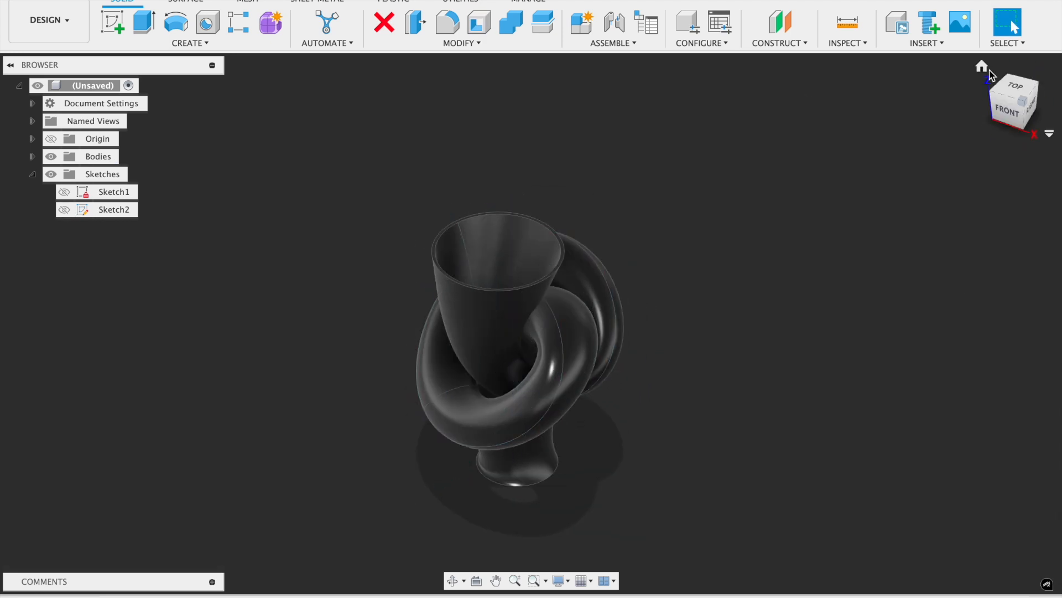
Apply the Marble (White) stone appearance to the knotted vase body.
{"action": "left_click", "coordinate": [64, 208]}
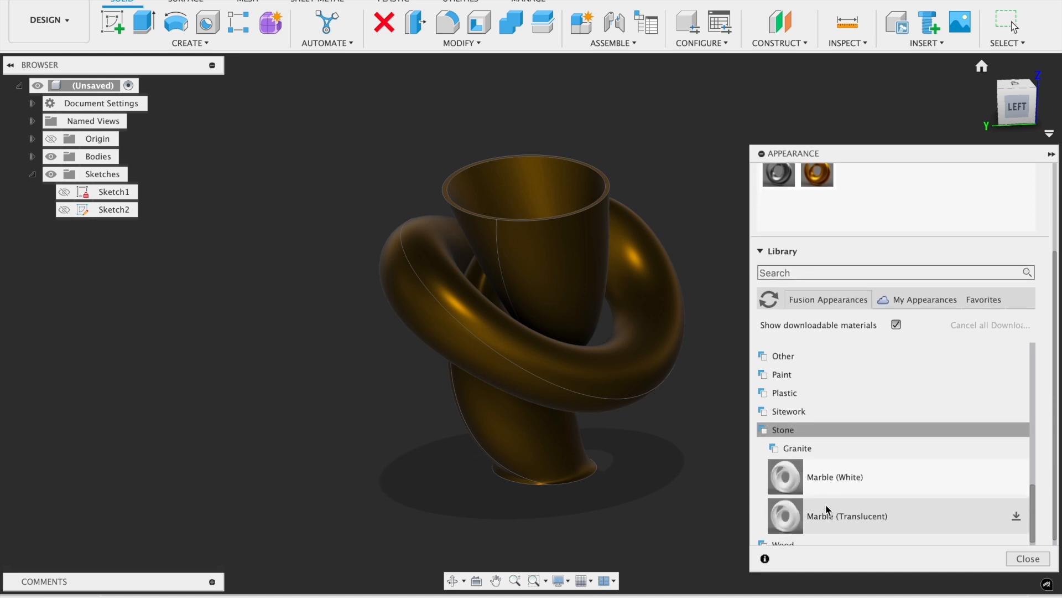
{"action": "double_click", "coordinate": [835, 477]}
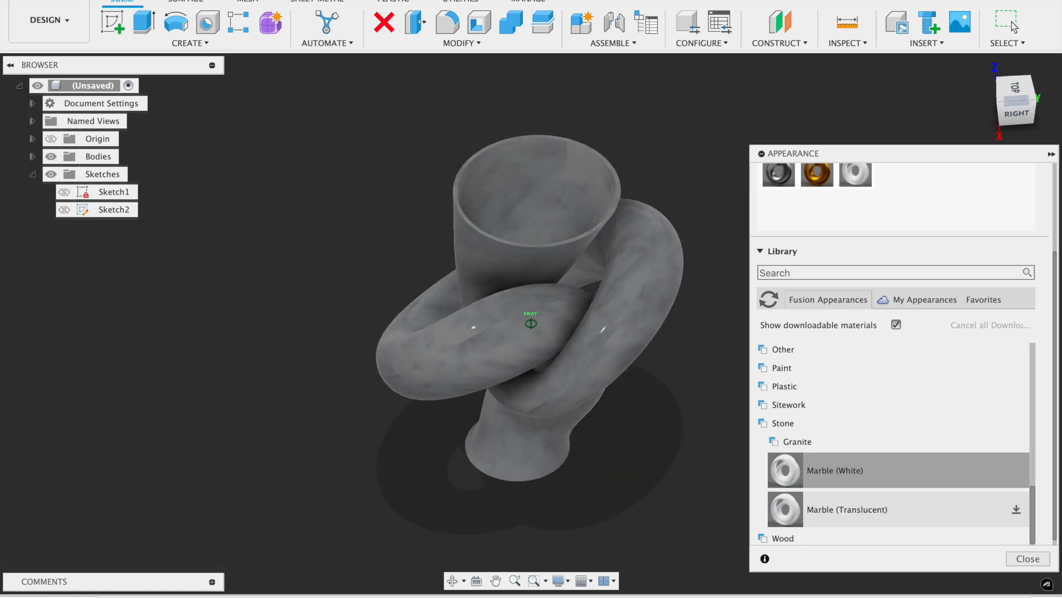
{"action": "left_click", "coordinate": [1027, 558]}
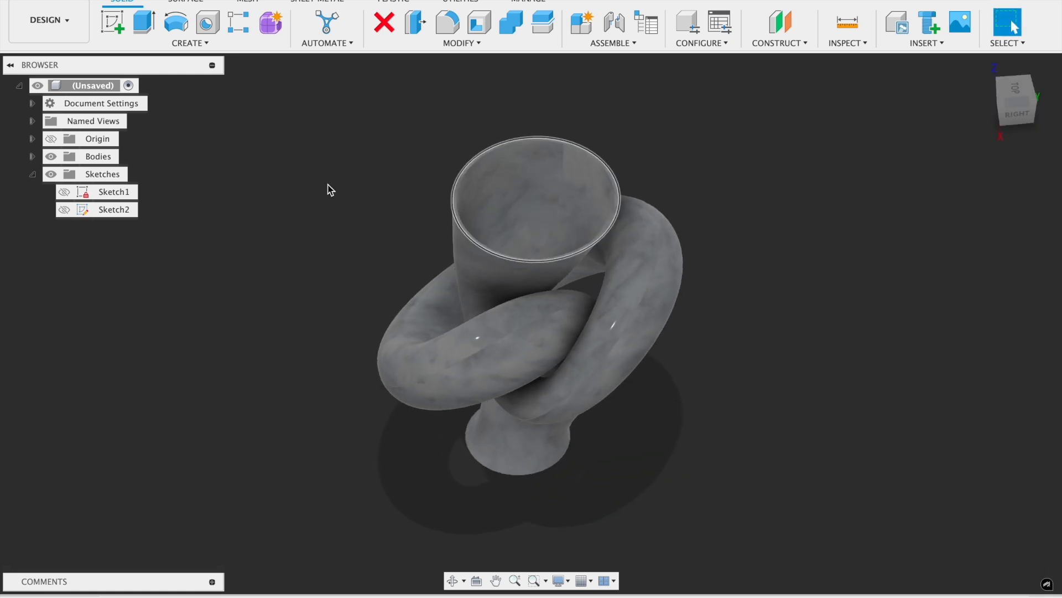
{"action": "left_click", "coordinate": [45, 18]}
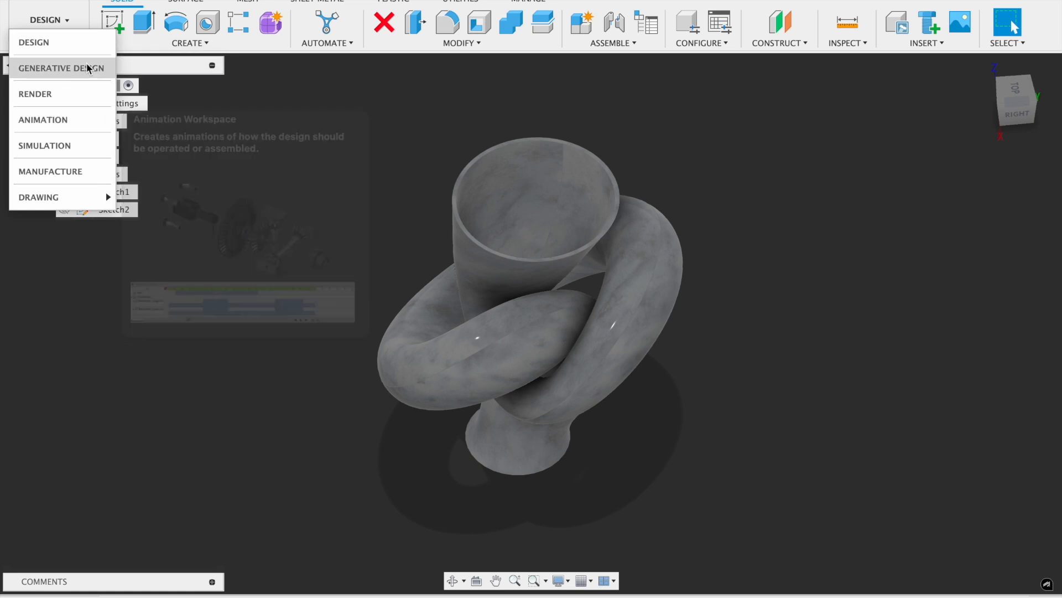
Switch to the Render workspace.
{"action": "left_click", "coordinate": [34, 93]}
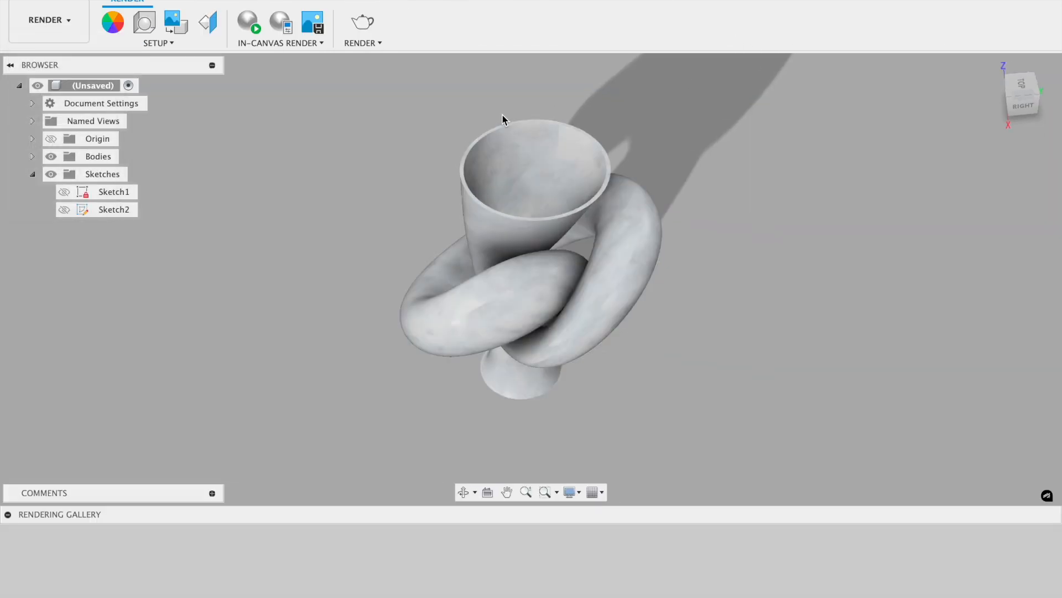
{"action": "left_click", "coordinate": [112, 22]}
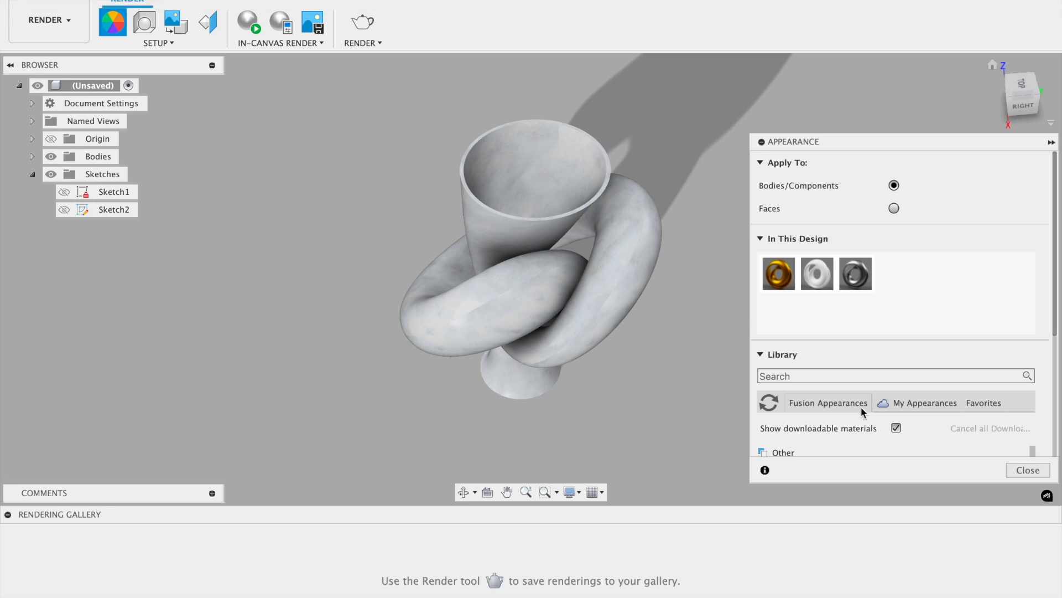
{"action": "left_click", "coordinate": [1027, 470]}
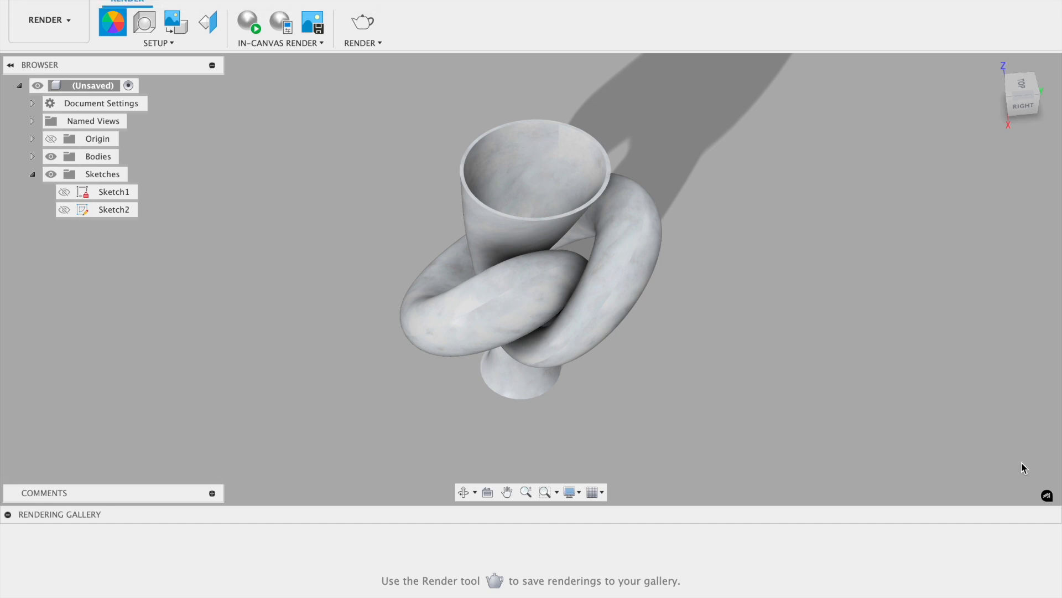
Apply the Plaza environment as background with Flatten Ground enabled.
{"action": "left_click", "coordinate": [158, 43]}
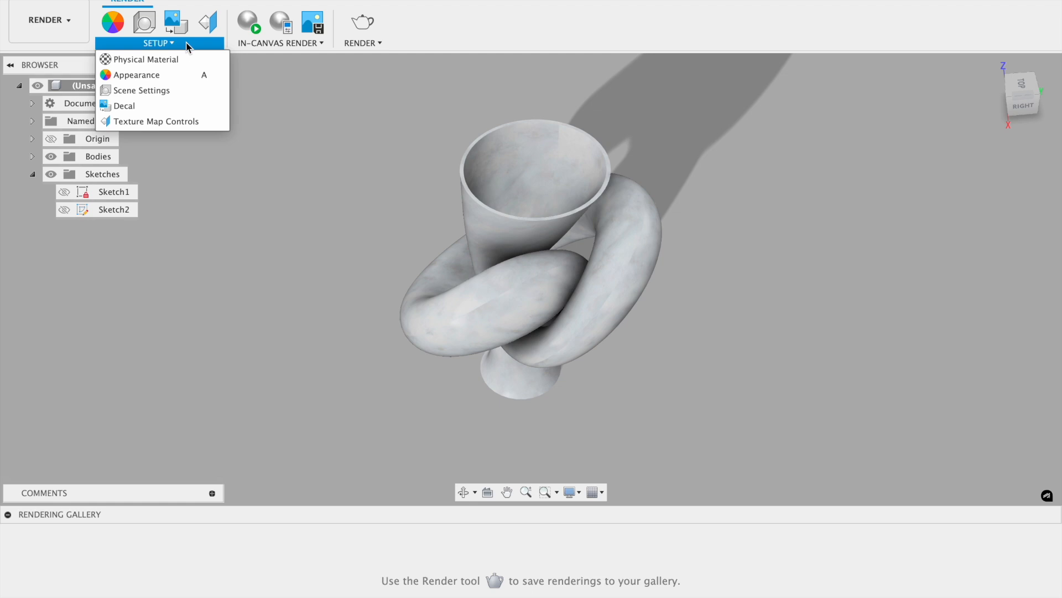
{"action": "left_click", "coordinate": [141, 91]}
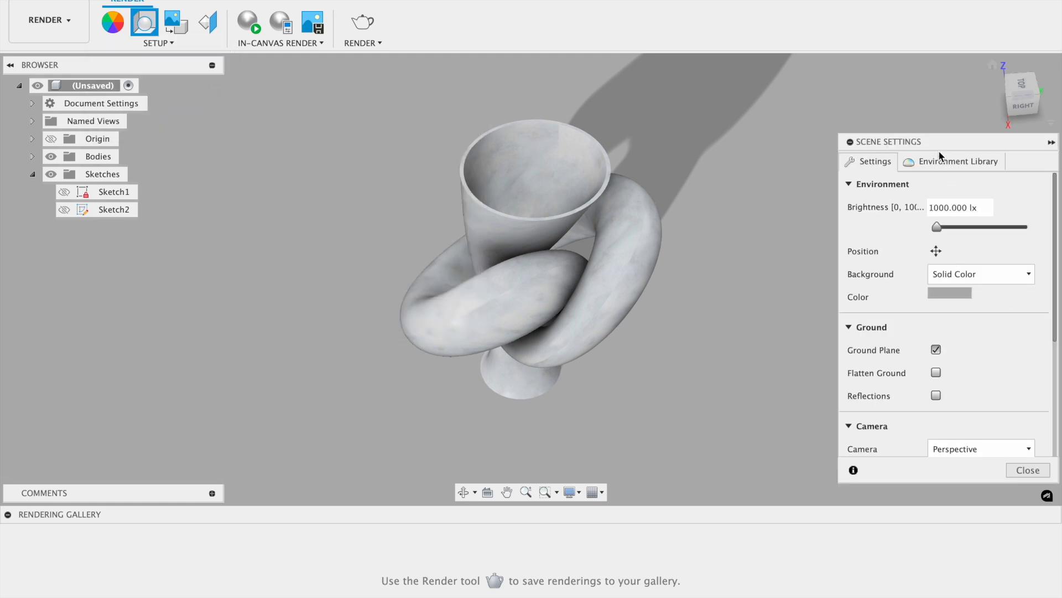
{"action": "left_click", "coordinate": [957, 161]}
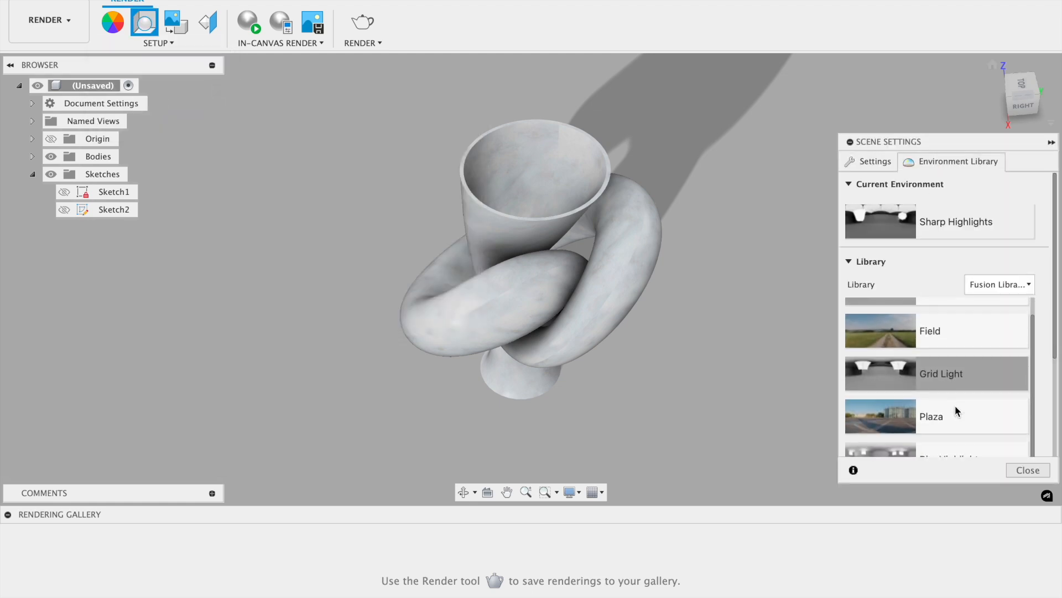
{"action": "scroll", "scroll_direction": "down", "scroll_amount": 3}
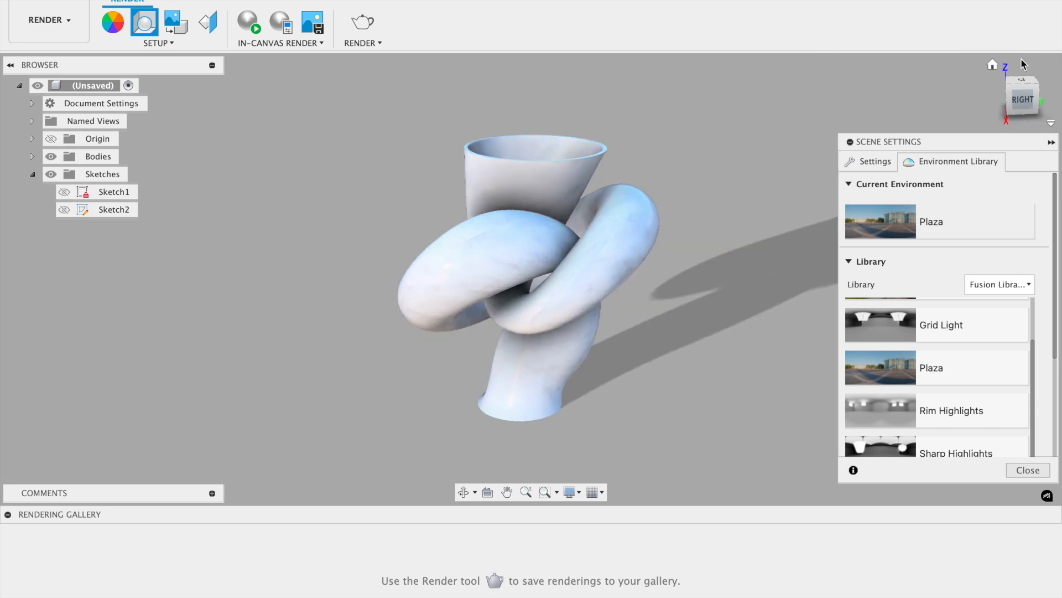
{"action": "left_click", "coordinate": [875, 161]}
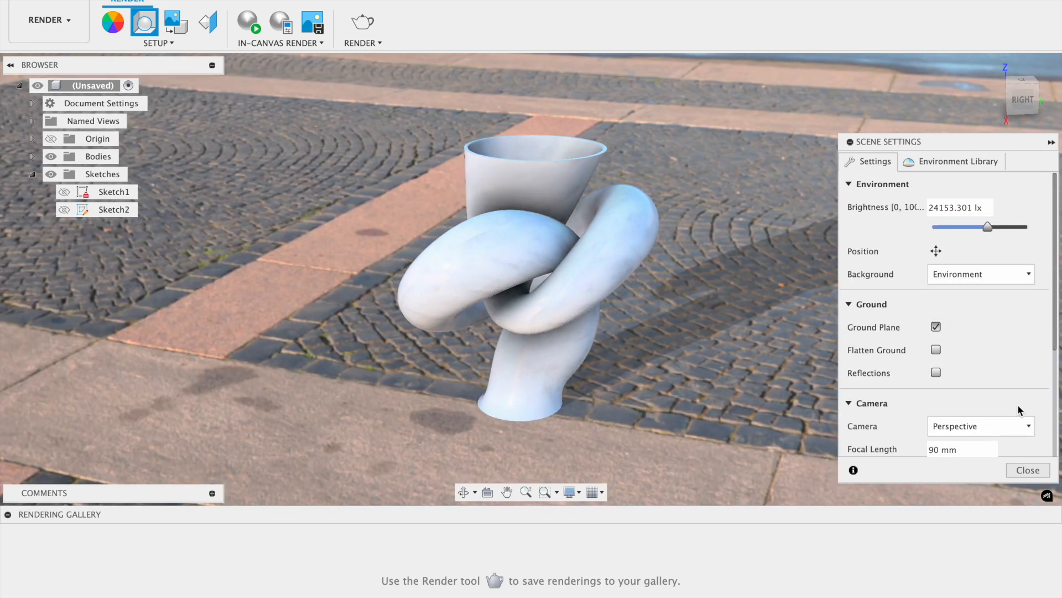
{"action": "left_click", "coordinate": [935, 349]}
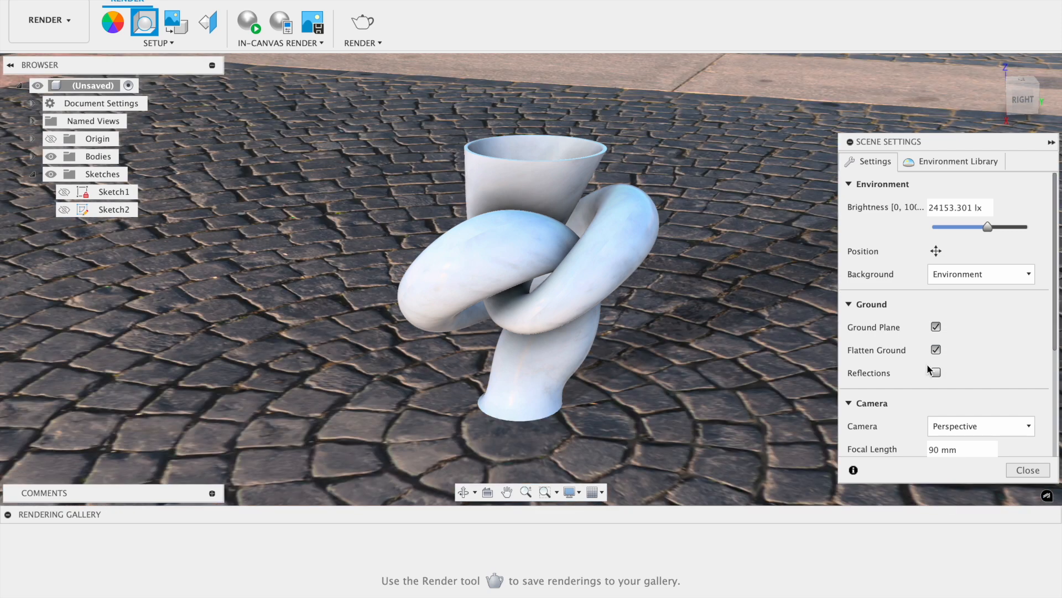
{"action": "left_click", "coordinate": [1027, 469]}
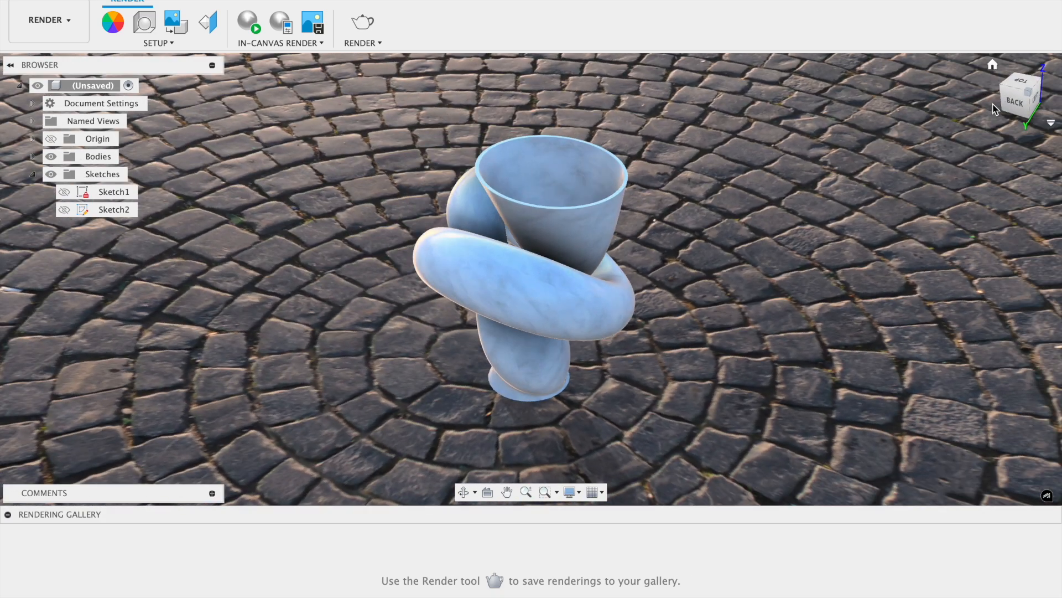
{"action": "mouse_move", "coordinate": [908, 49]}
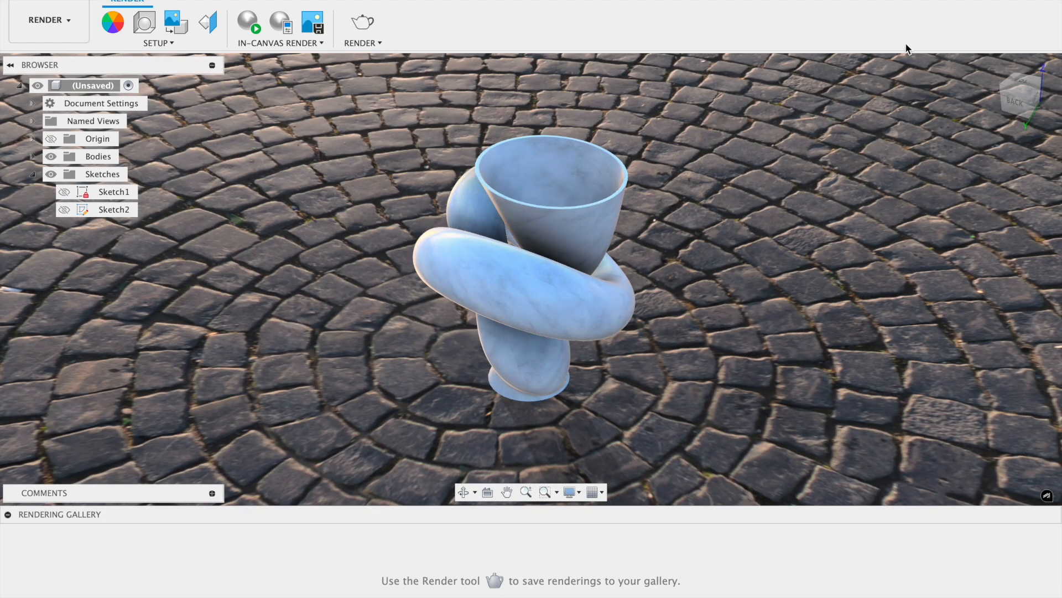